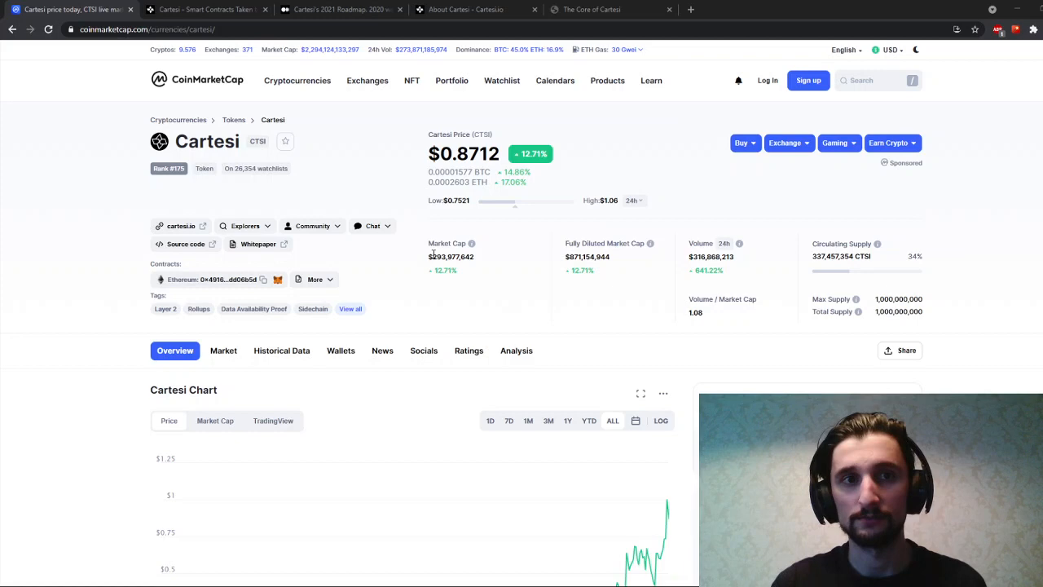
# - Switch to the Cartesi website and choose Noether from the Products menu
pyautogui.scroll(-3)
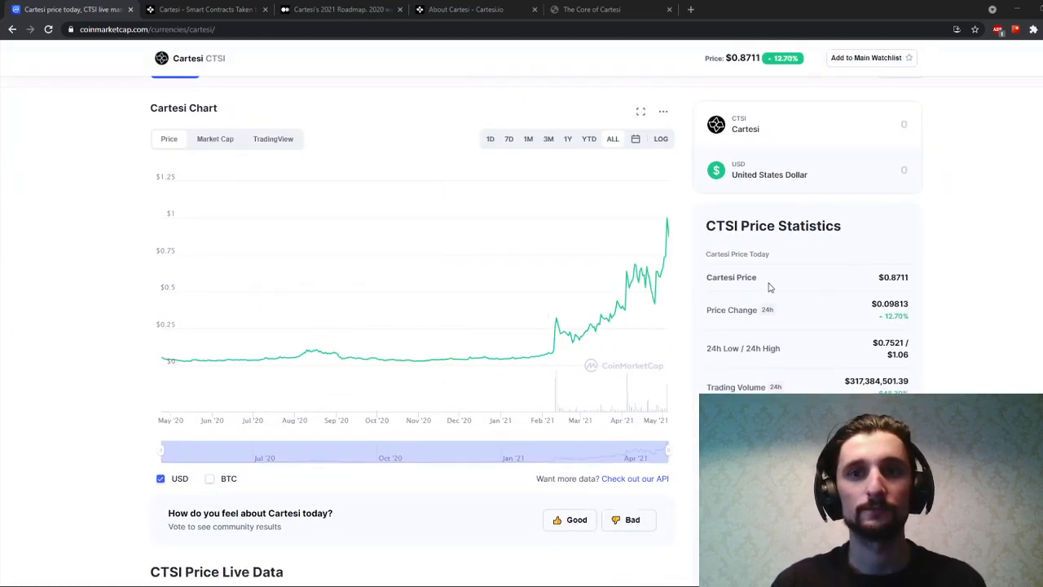
pyautogui.scroll(-3)
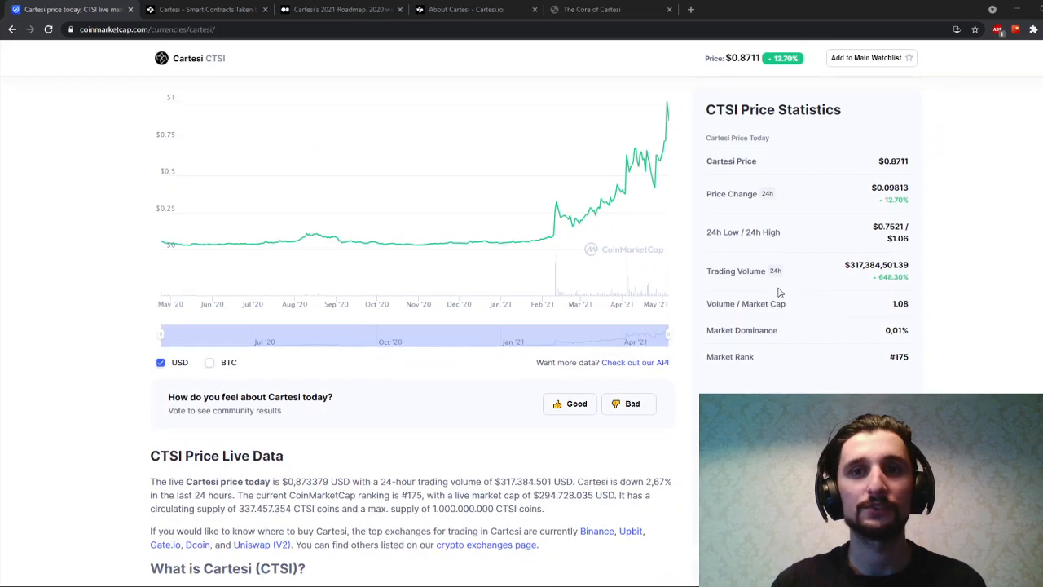
pyautogui.scroll(-3)
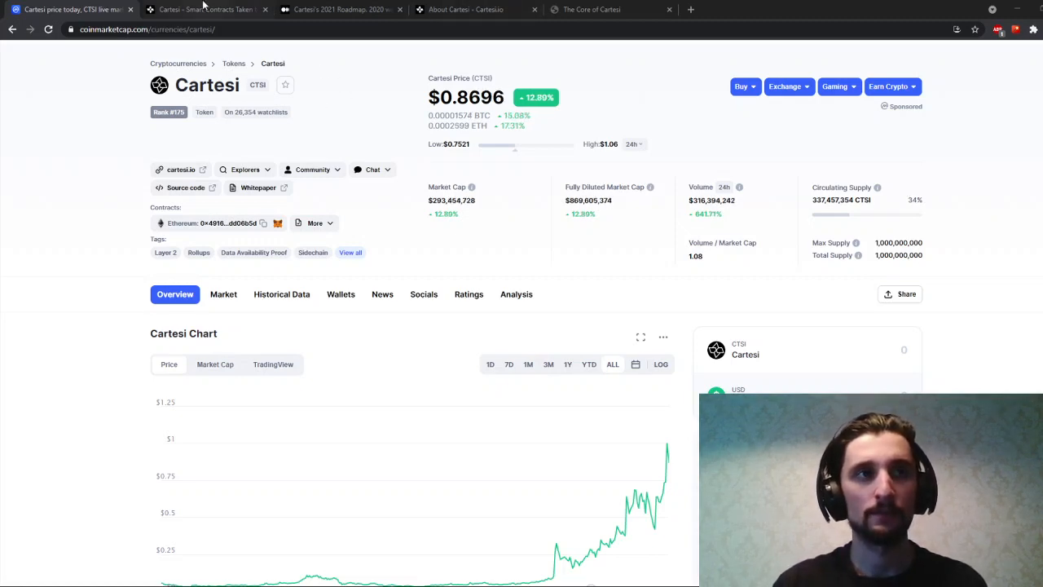
pyautogui.moveTo(204, 11)
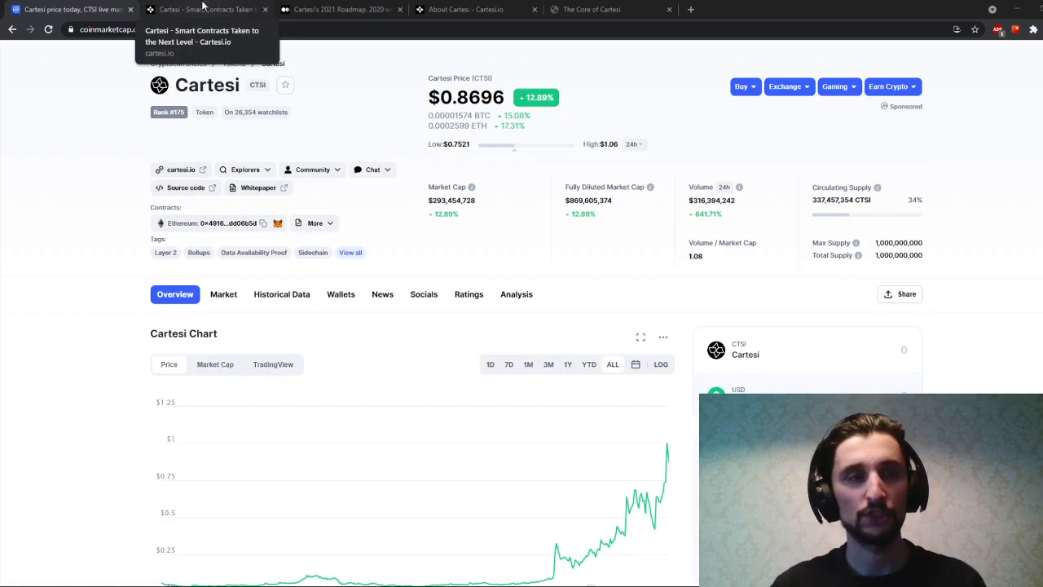
pyautogui.click(204, 10)
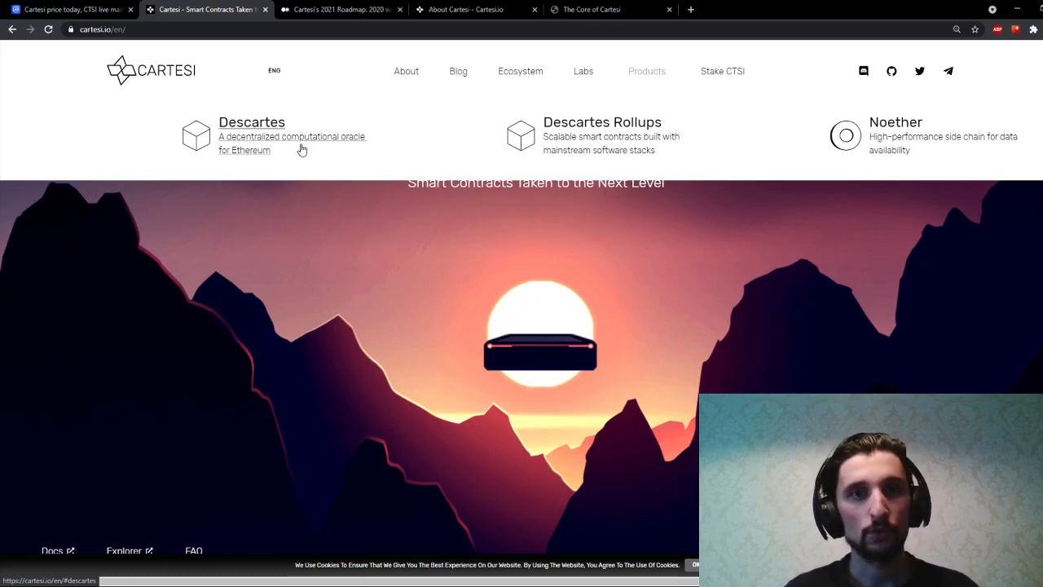
pyautogui.moveTo(339, 131)
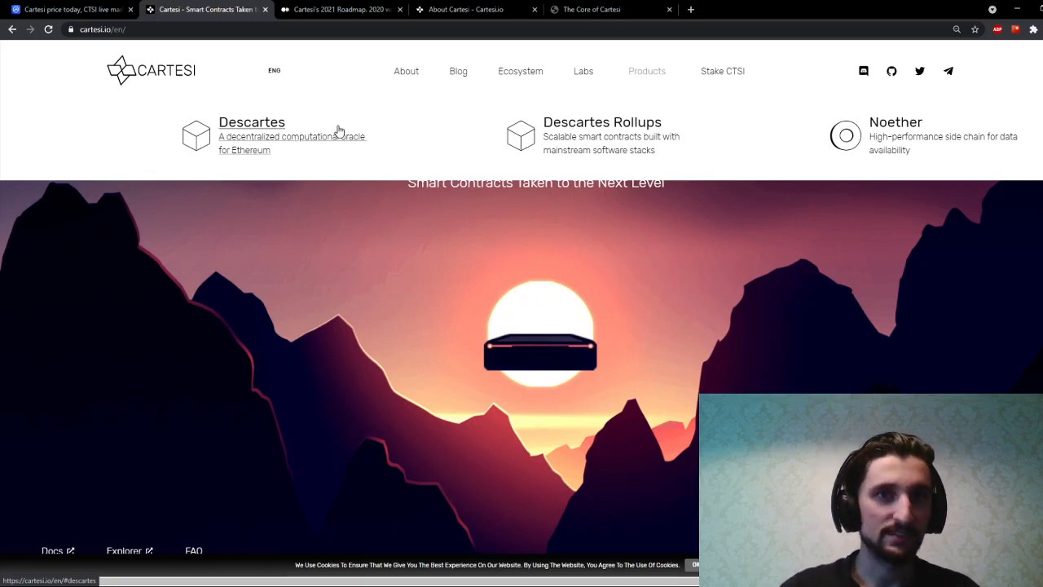
pyautogui.moveTo(561, 145)
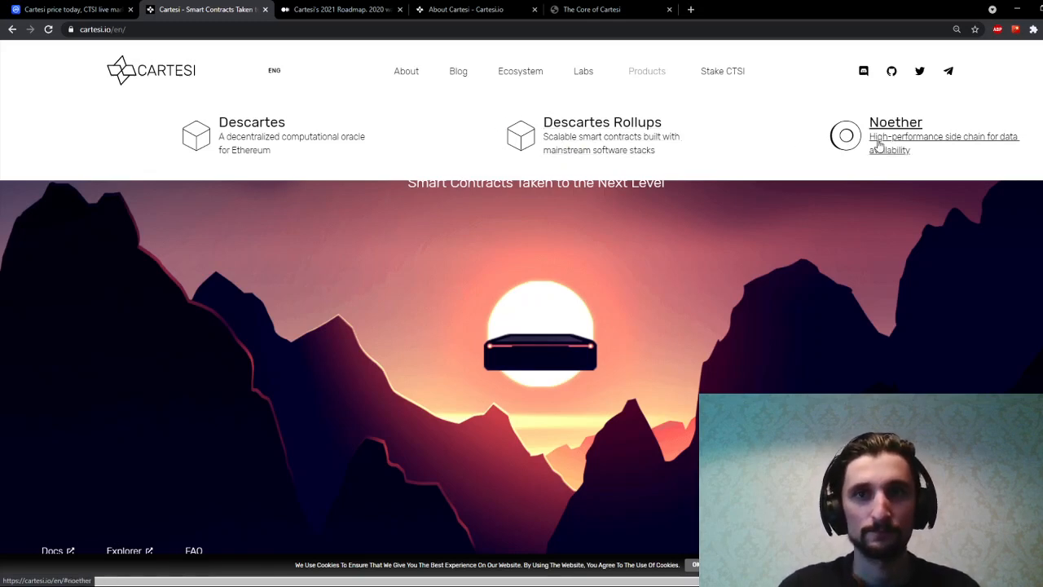
pyautogui.moveTo(905, 143)
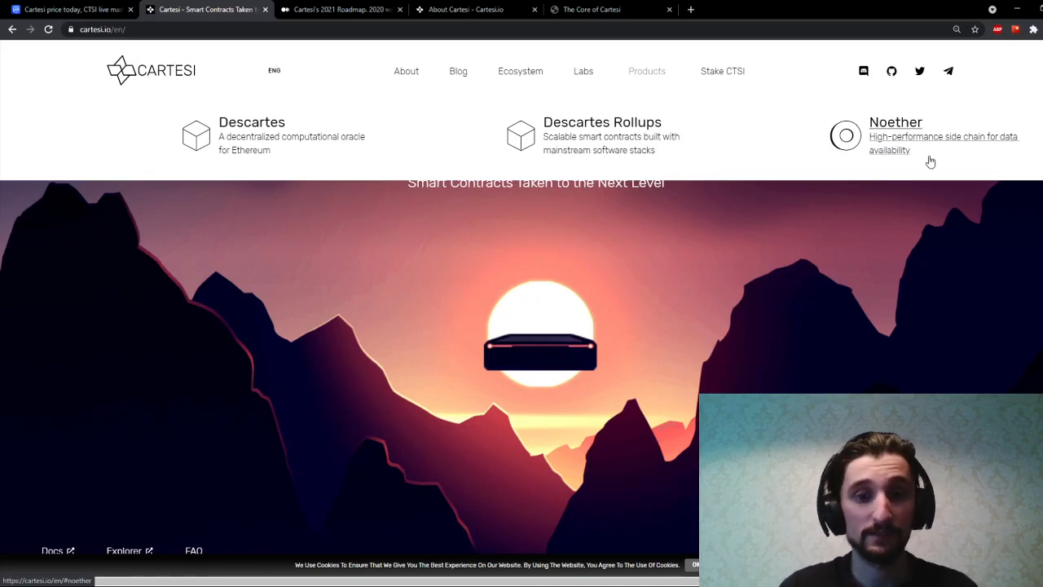
pyautogui.click(896, 120)
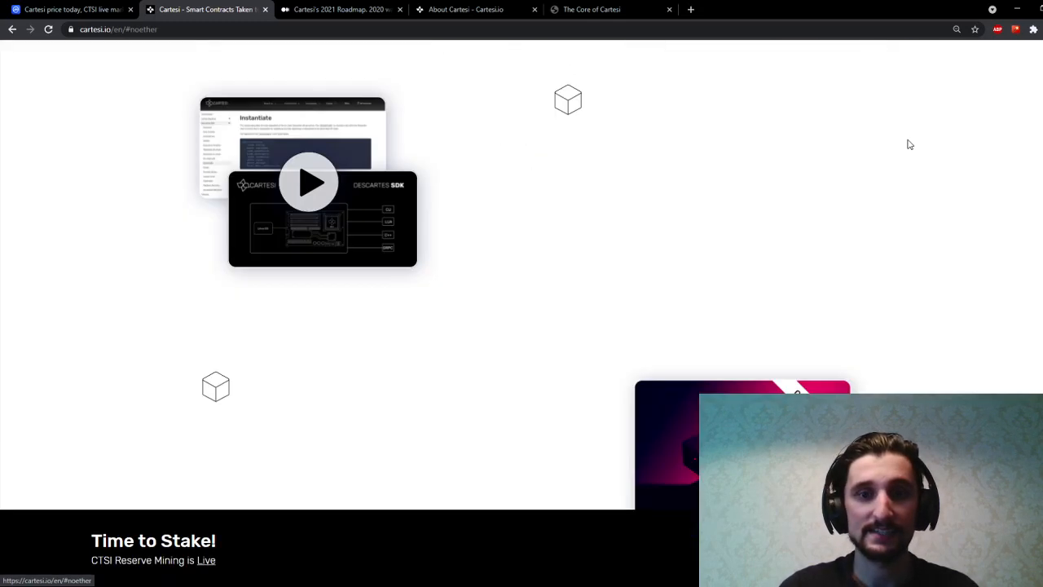
# - Scroll through the CTSI Reserve Mining page, then switch to the 2021 roadmap post
pyautogui.scroll(-3)
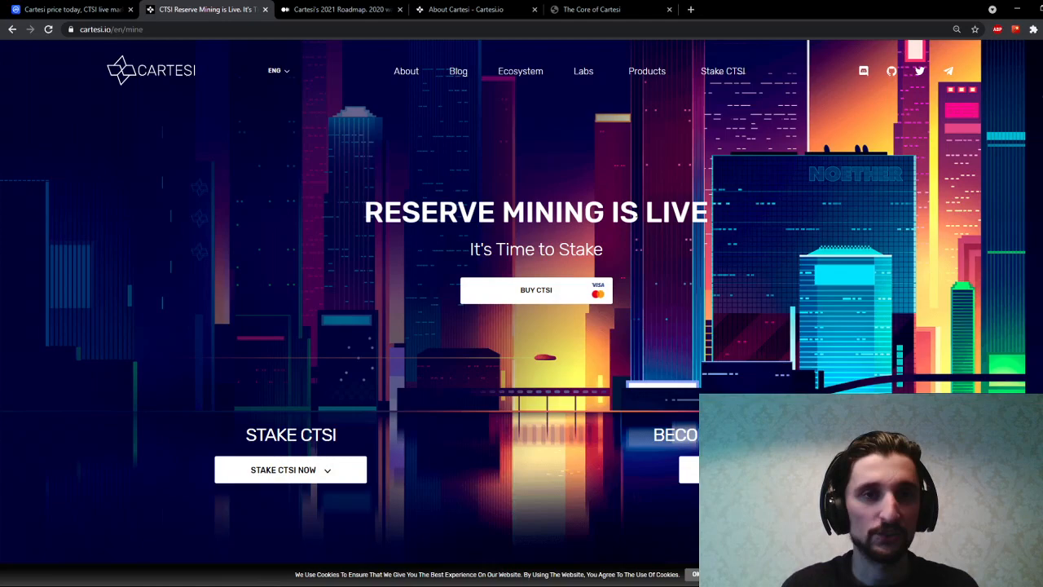
pyautogui.scroll(-3)
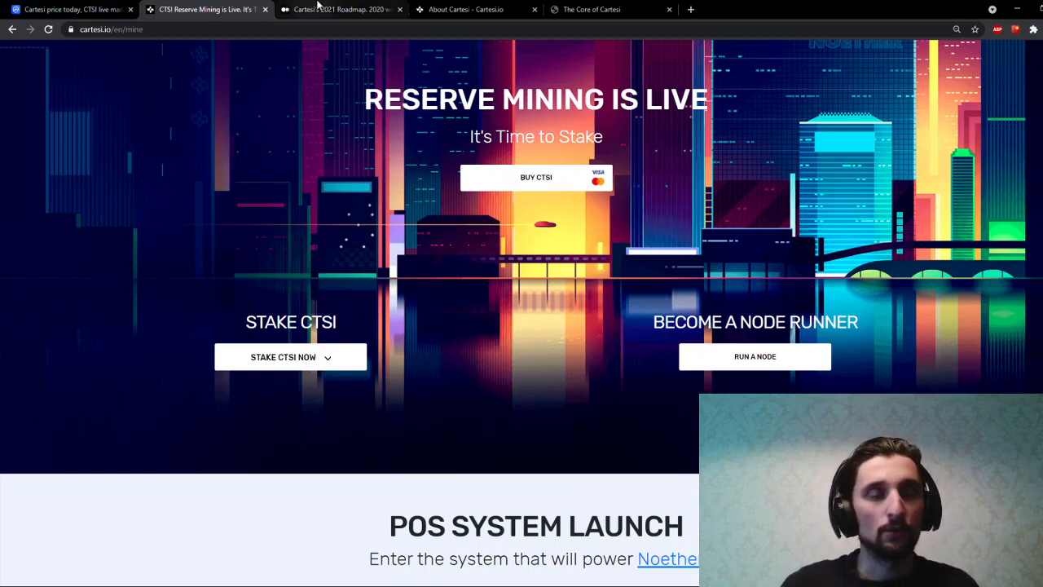
pyautogui.click(354, 10)
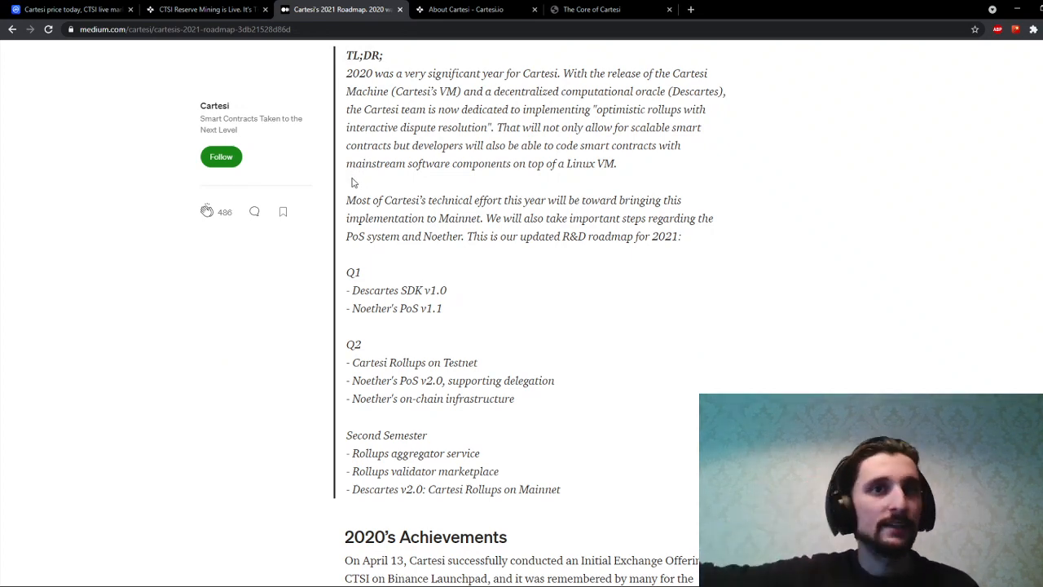
pyautogui.scroll(-3)
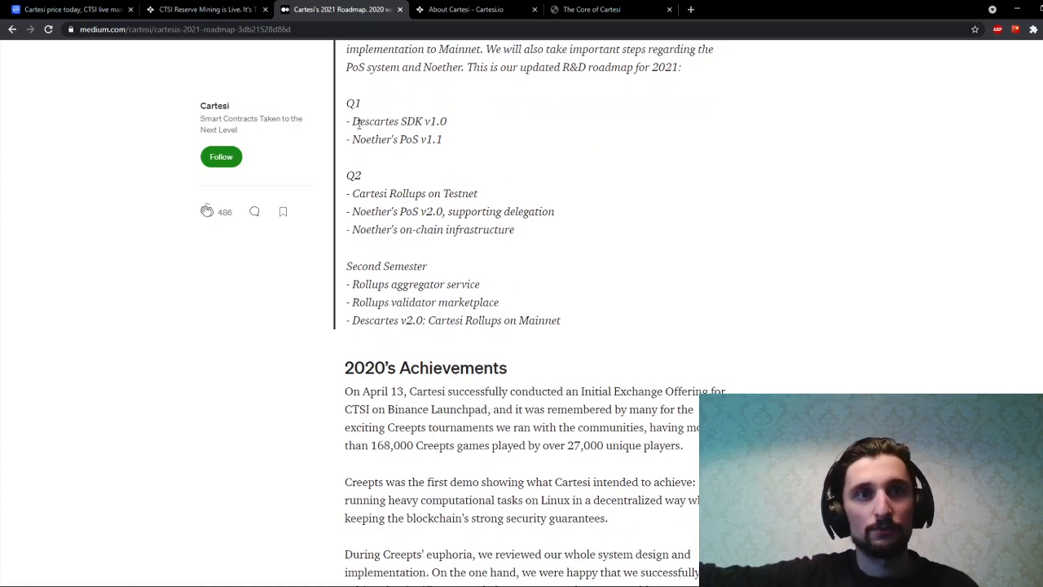
pyautogui.moveTo(476, 129)
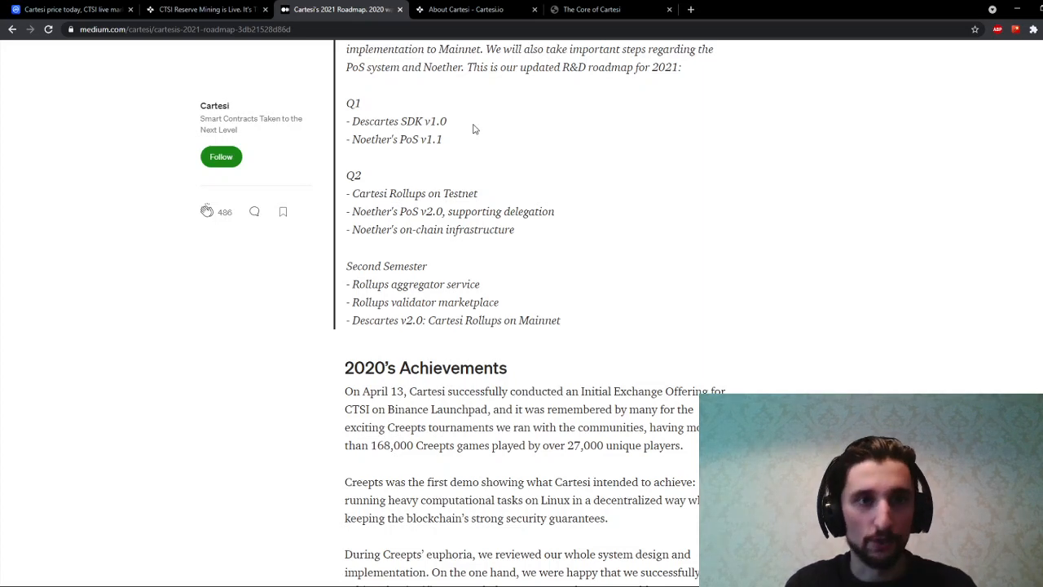
pyautogui.moveTo(437, 218)
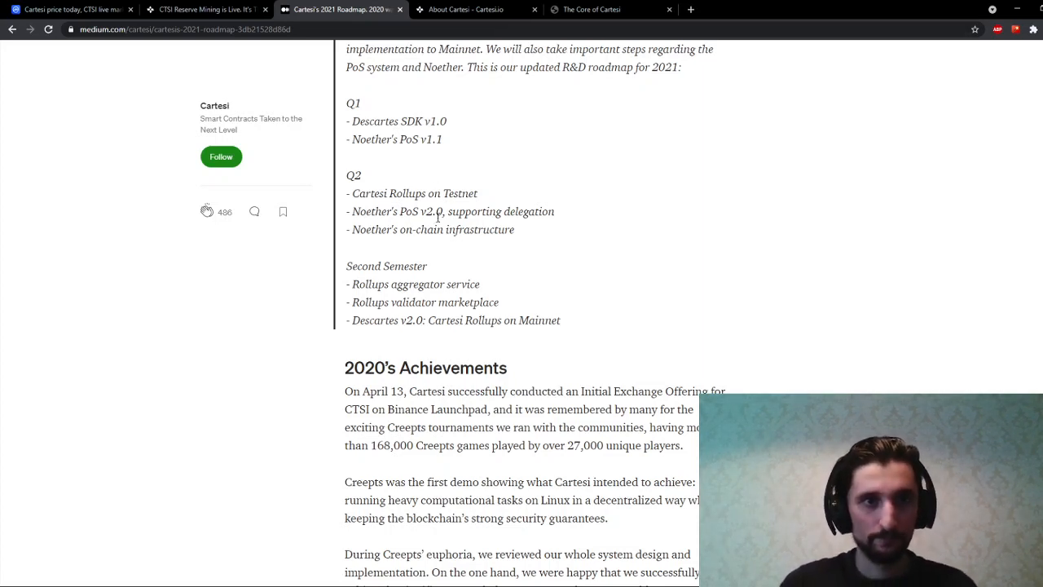
pyautogui.moveTo(383, 231)
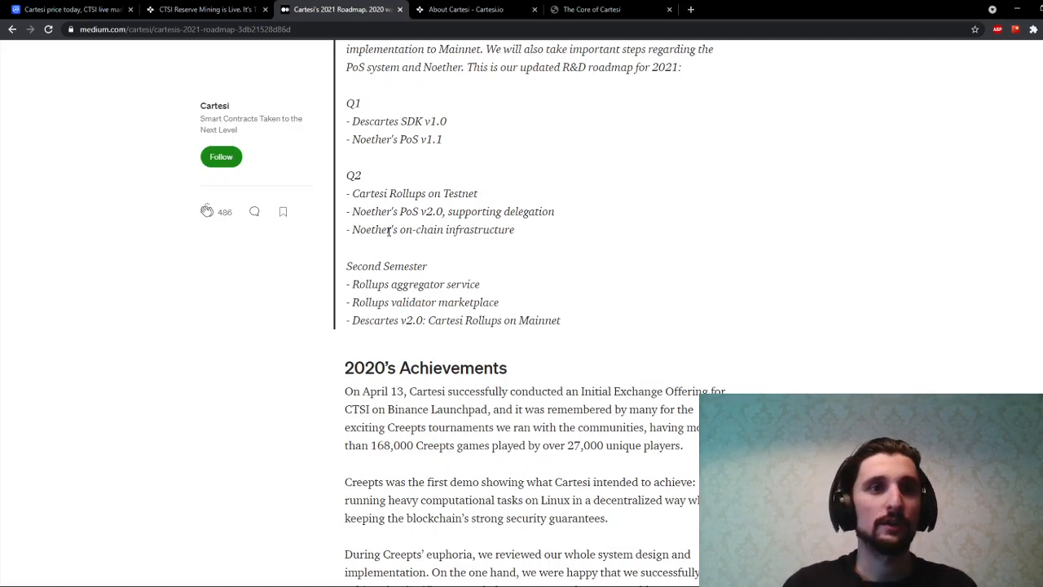
pyautogui.click(73, 10)
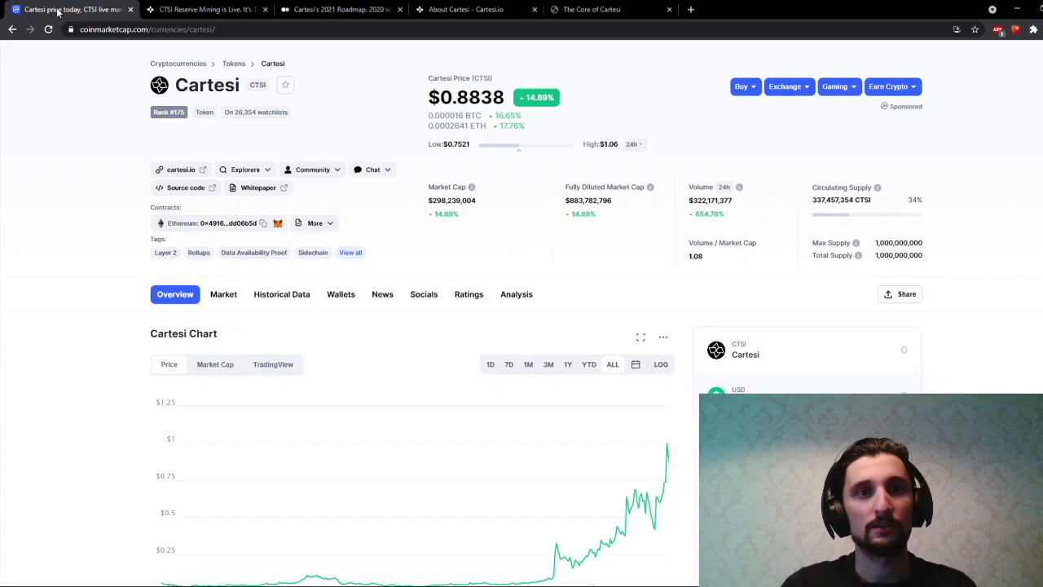
pyautogui.scroll(-3)
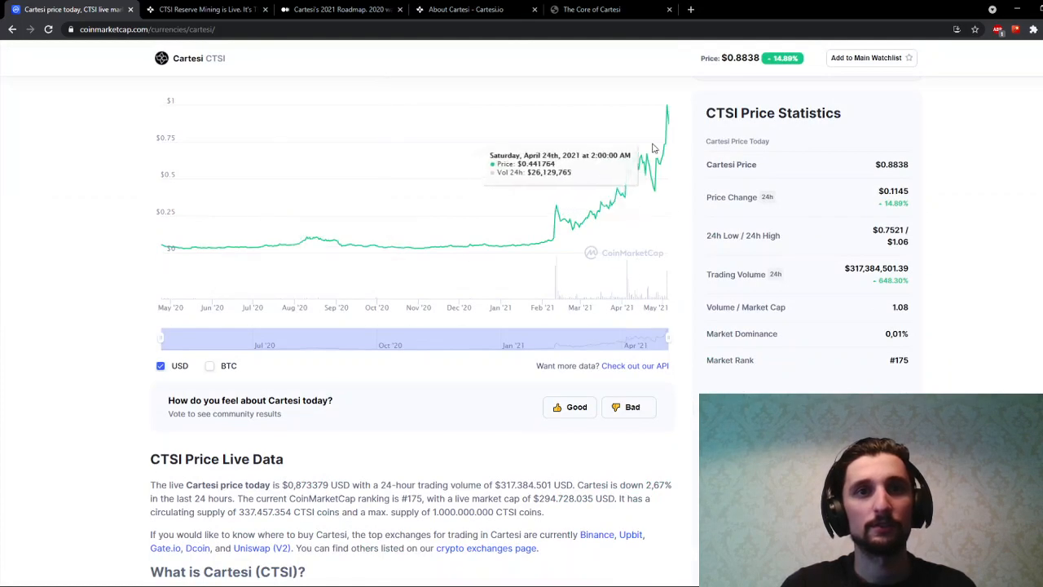
pyautogui.click(599, 10)
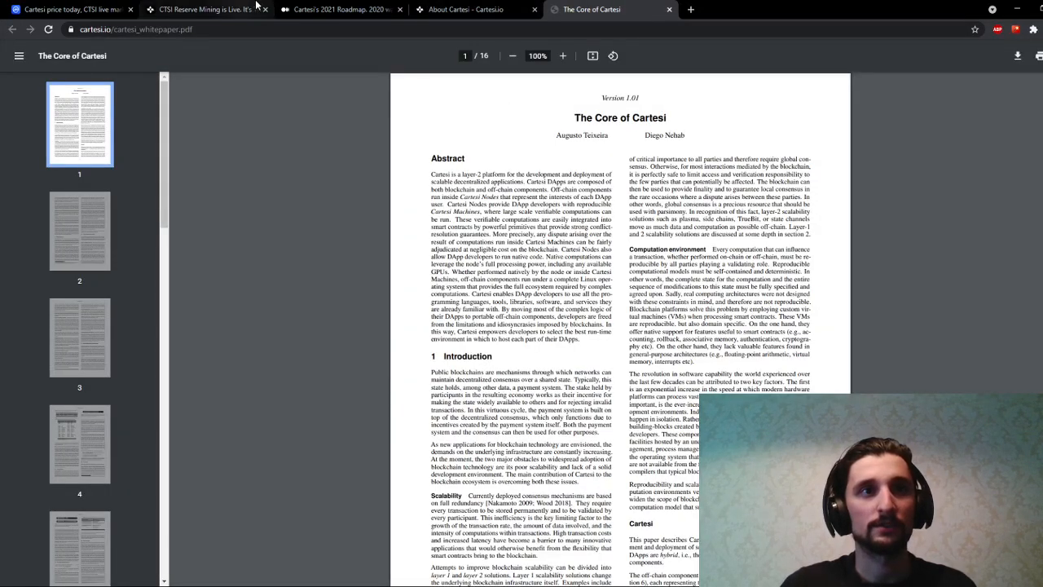
pyautogui.click(350, 10)
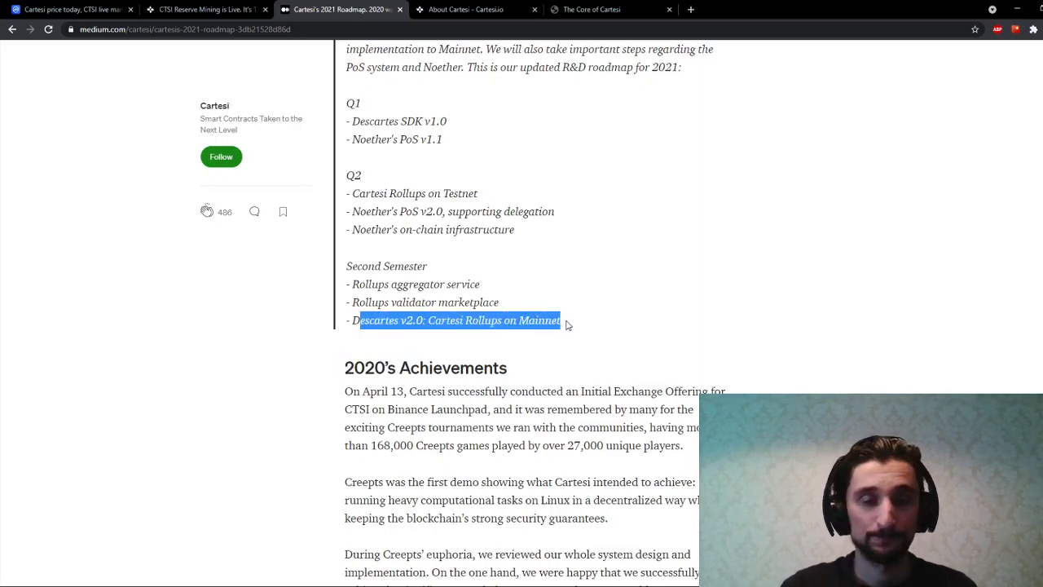
# - Finish with the Medium roadmap post and switch to the About Cartesi tab
pyautogui.click(567, 324)
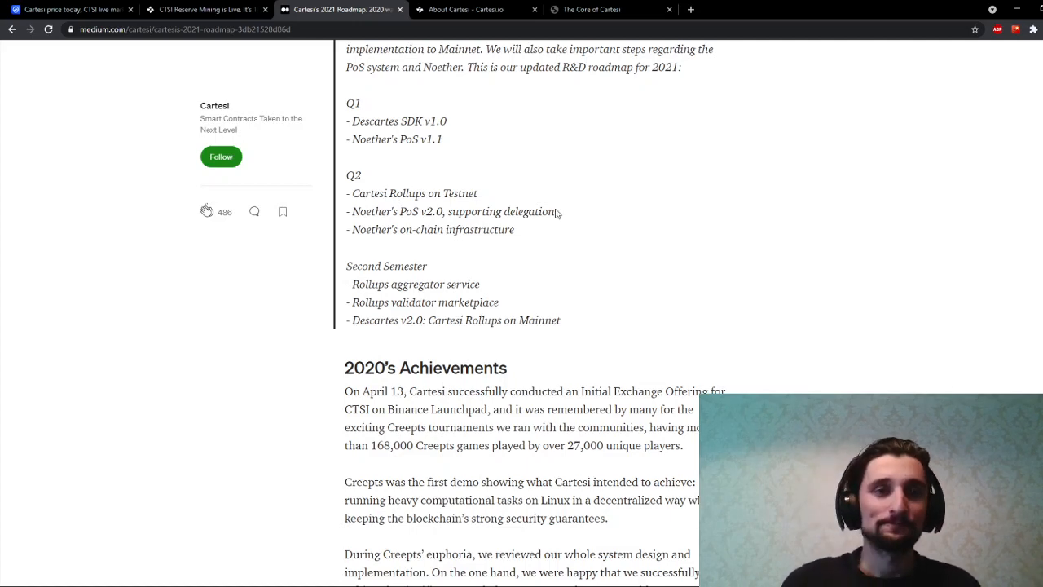
pyautogui.scroll(-3)
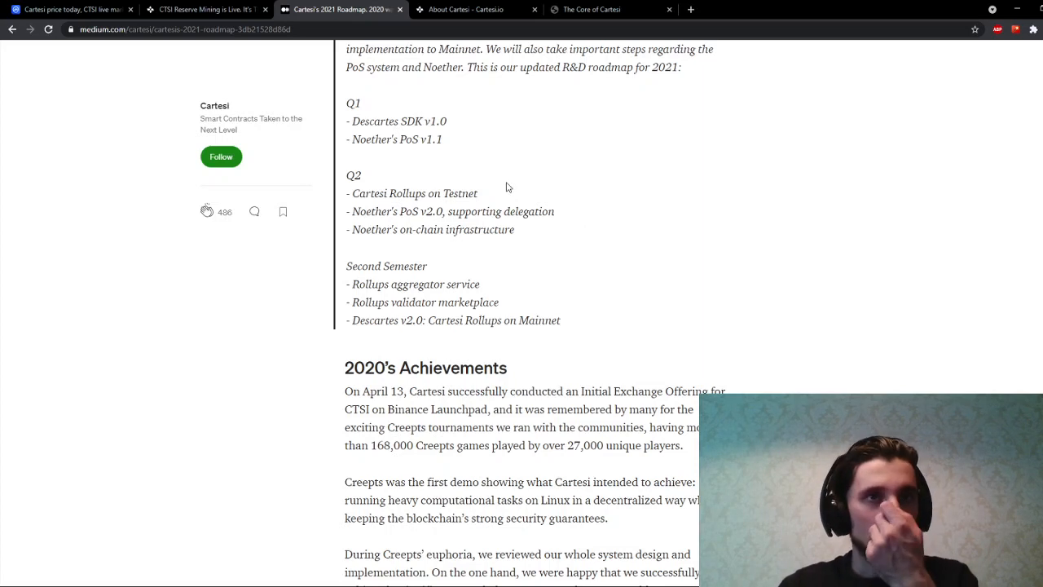
pyautogui.moveTo(482, 10)
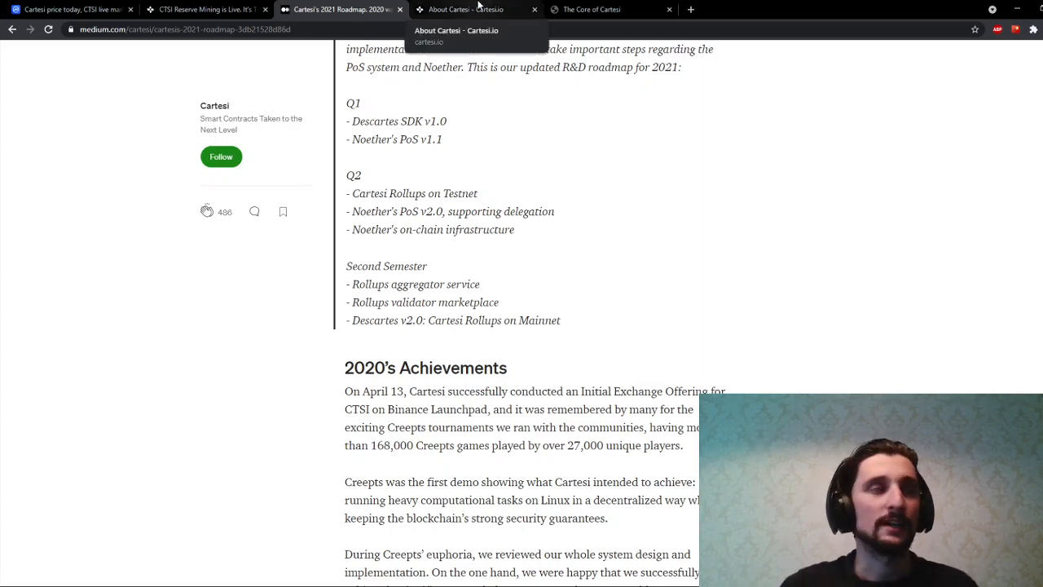
pyautogui.click(472, 9)
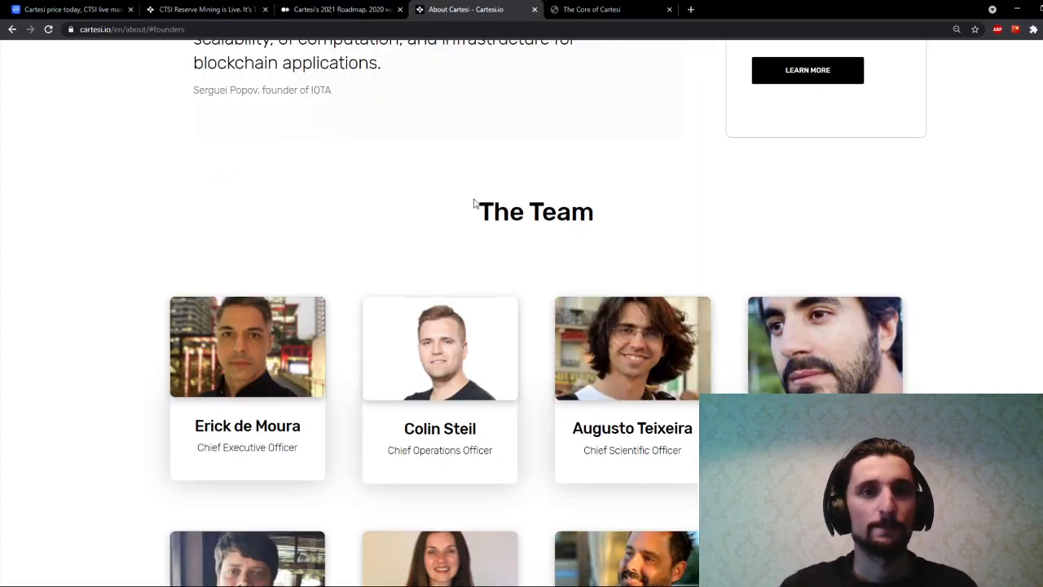
pyautogui.scroll(-3)
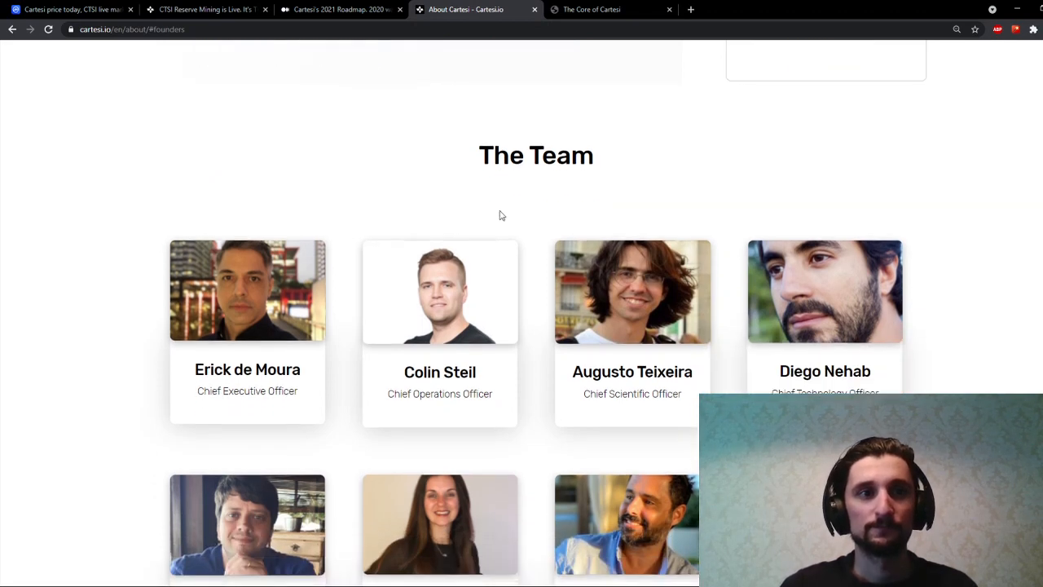
pyautogui.moveTo(519, 202)
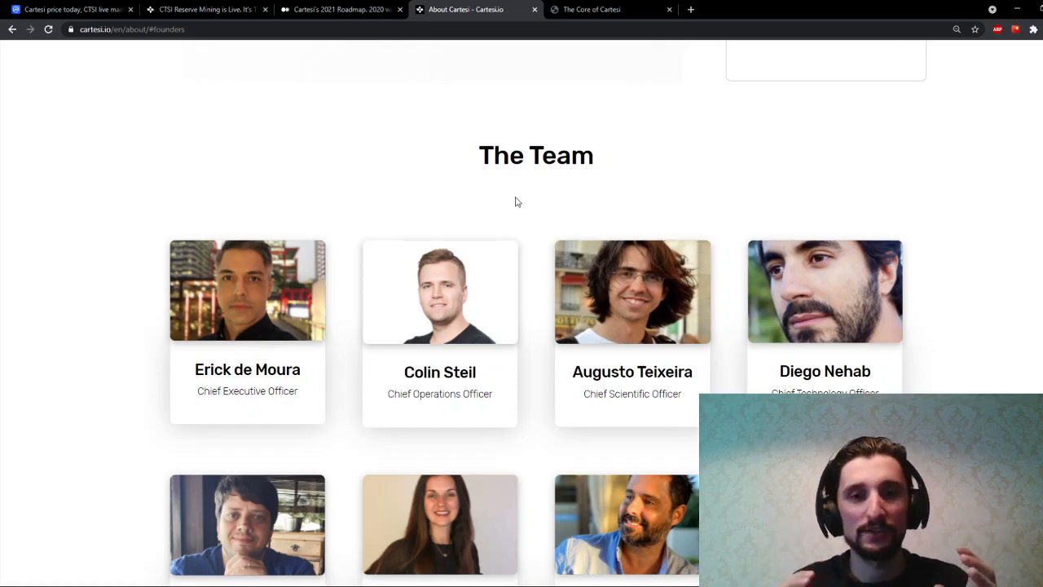
pyautogui.moveTo(518, 228)
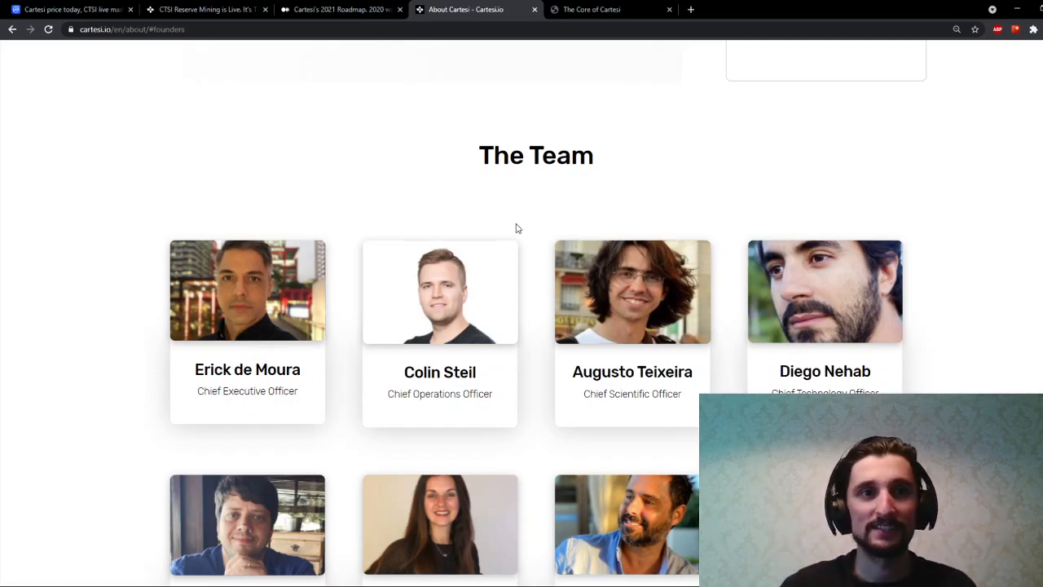
pyautogui.scroll(-3)
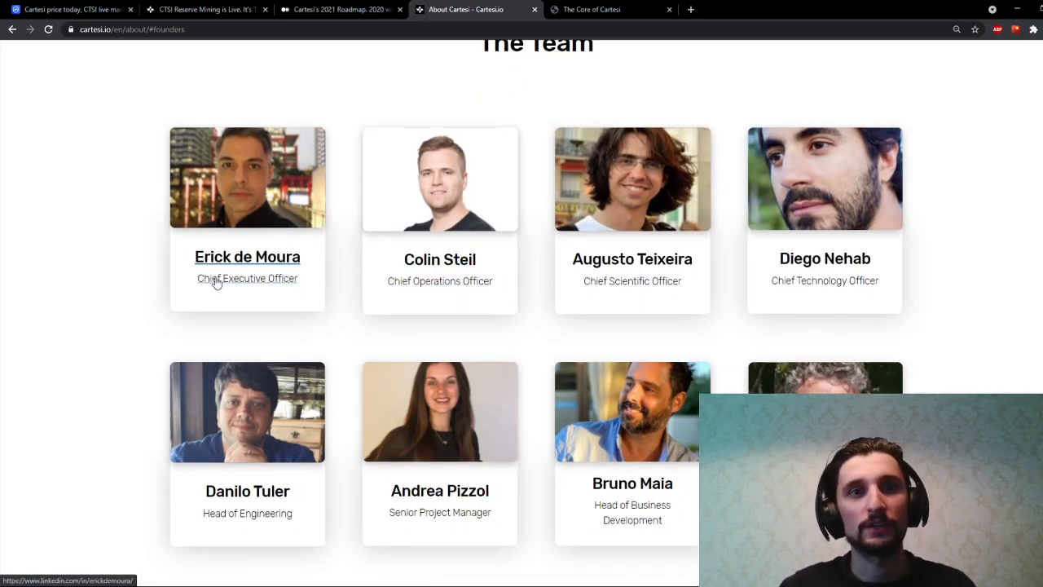
pyautogui.moveTo(848, 267)
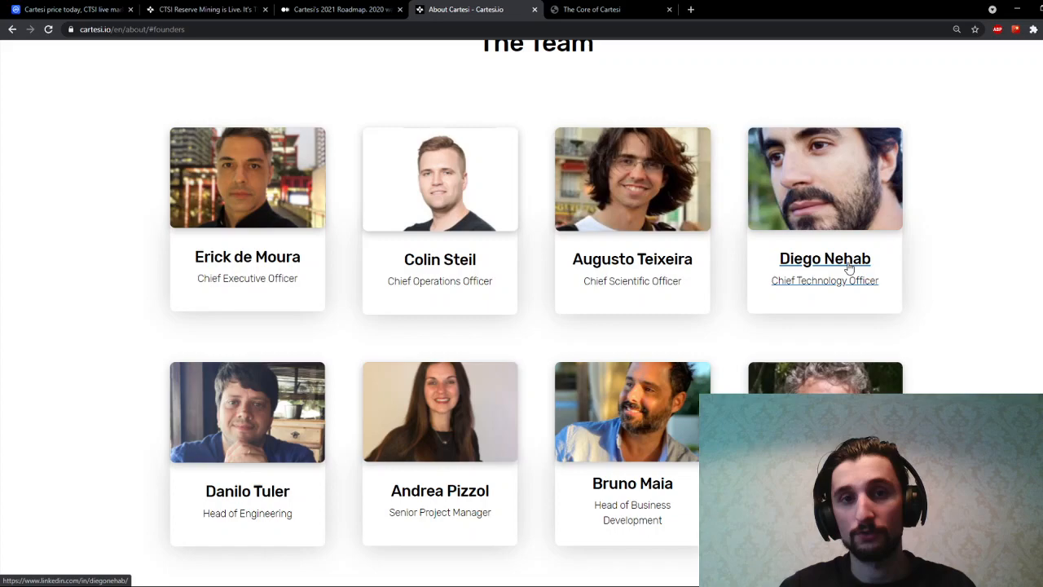
pyautogui.moveTo(534, 147)
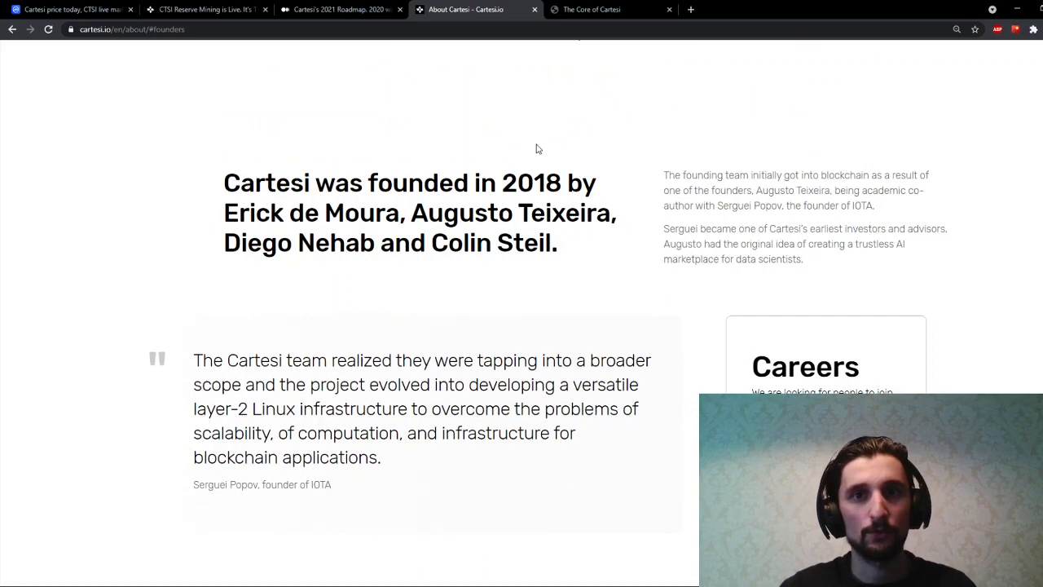
pyautogui.moveTo(720, 202)
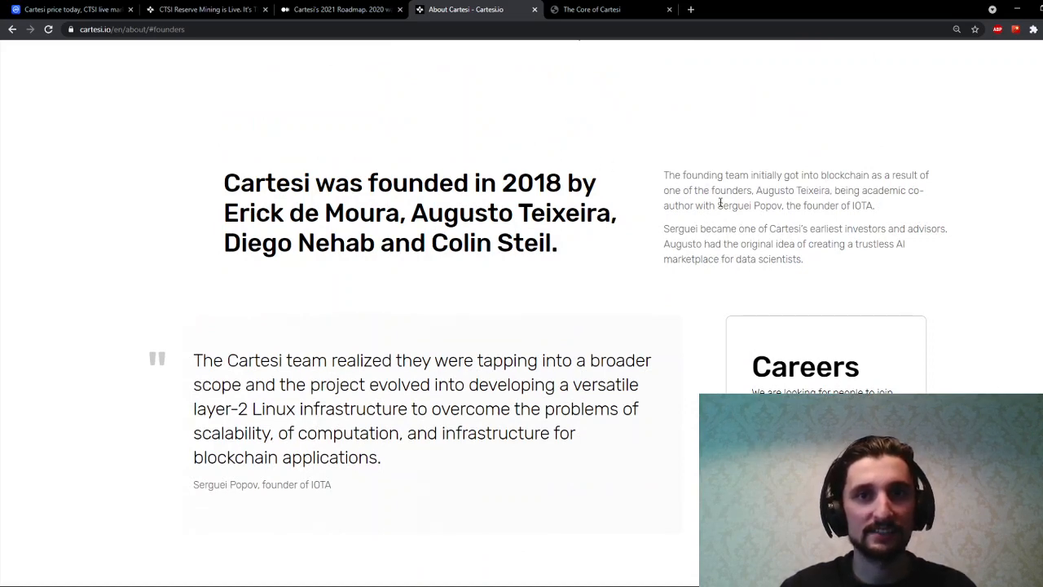
pyautogui.moveTo(733, 127)
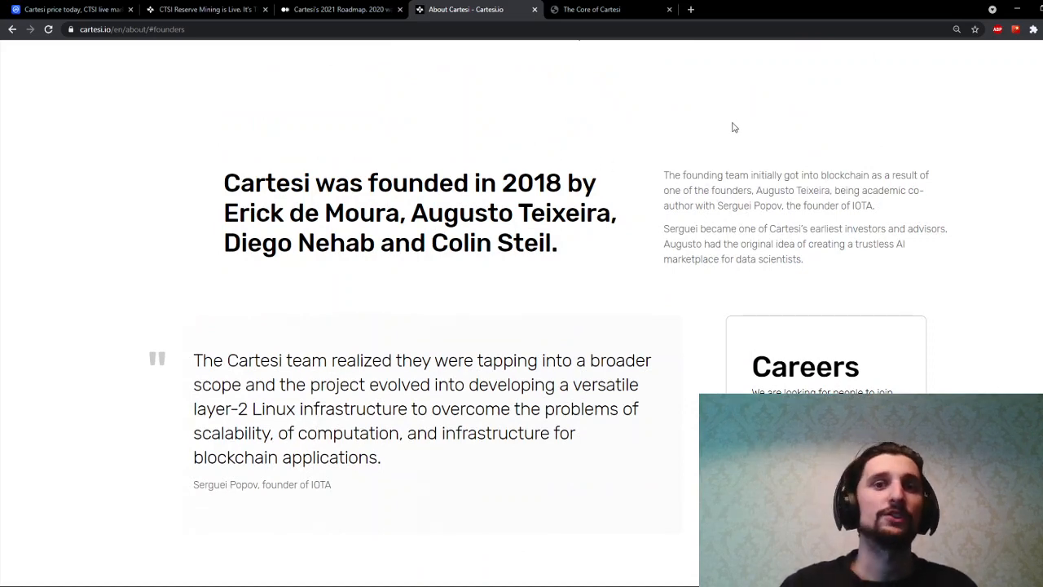
pyautogui.scroll(-3)
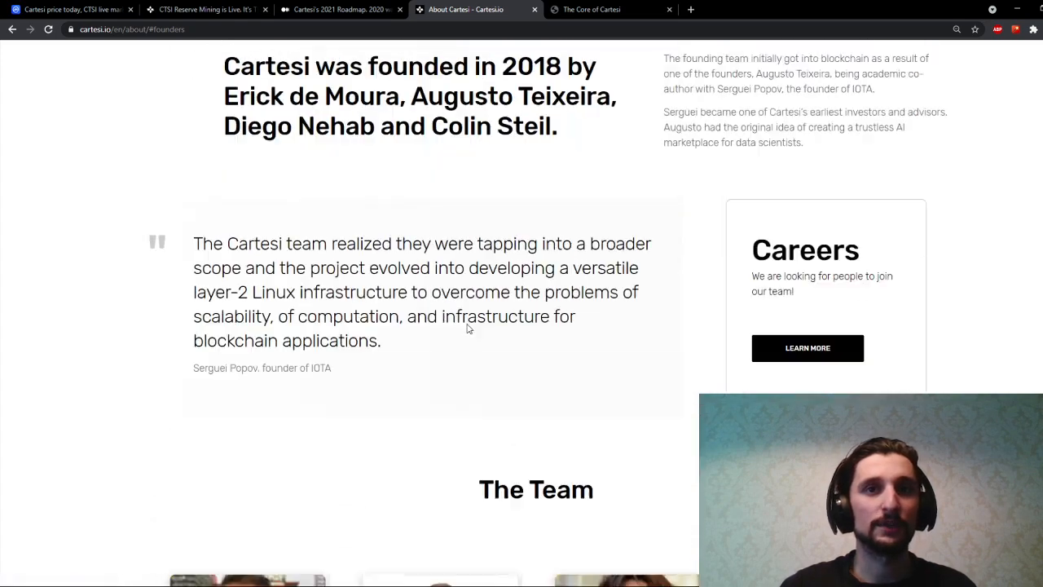
pyautogui.scroll(3)
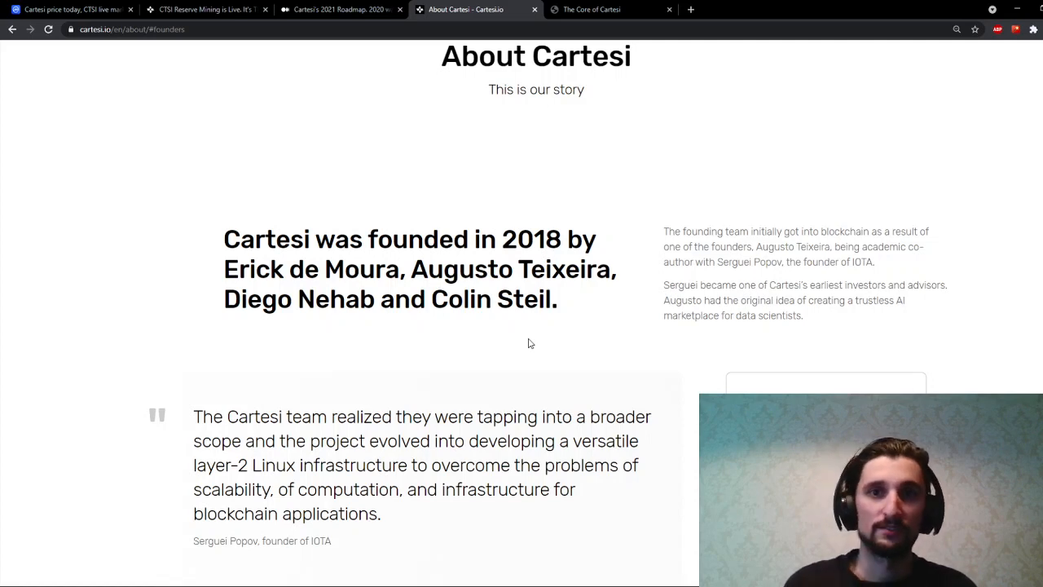
pyautogui.moveTo(556, 327)
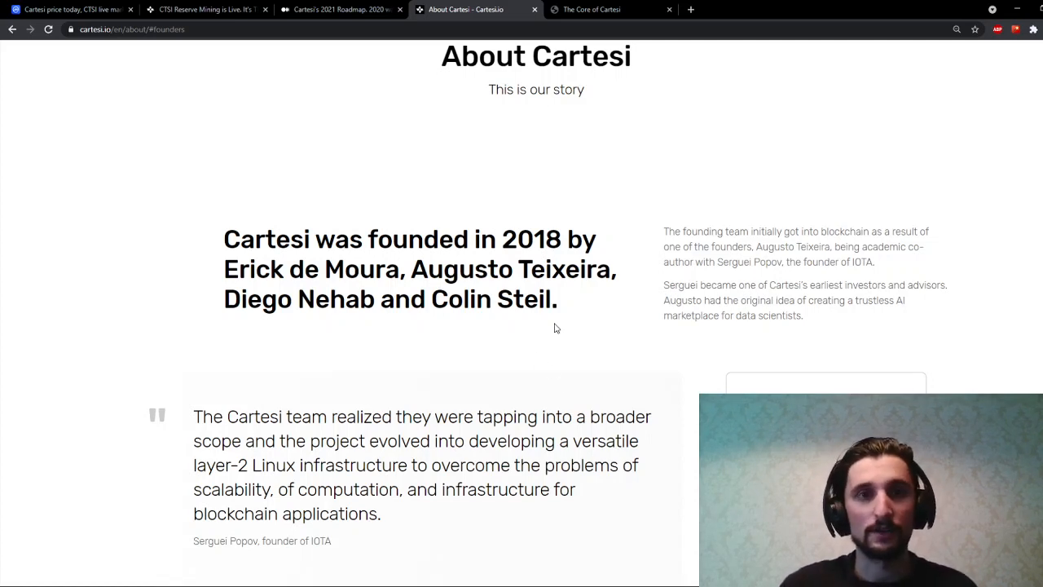
pyautogui.scroll(-3)
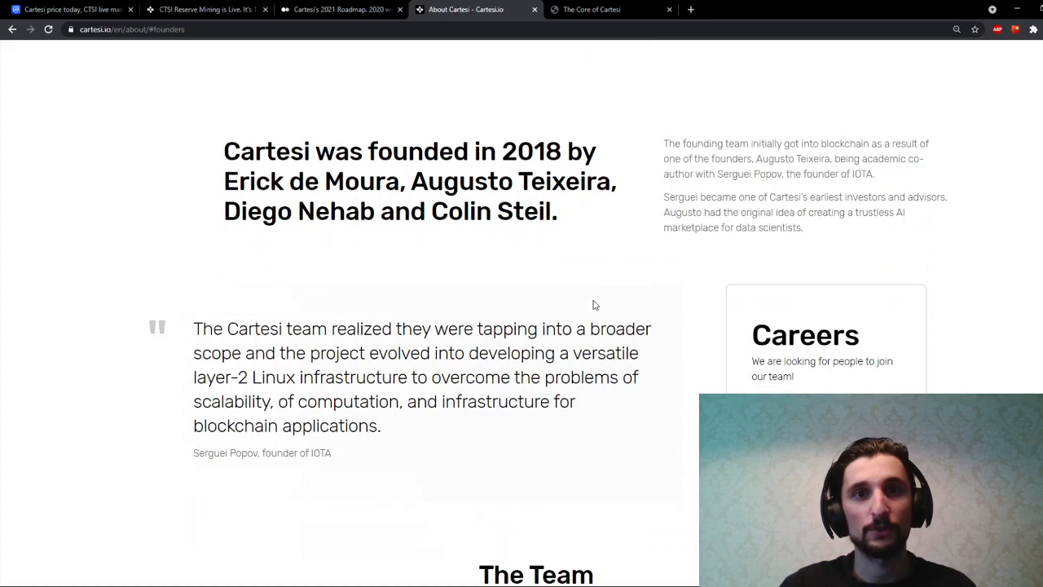
pyautogui.scroll(-3)
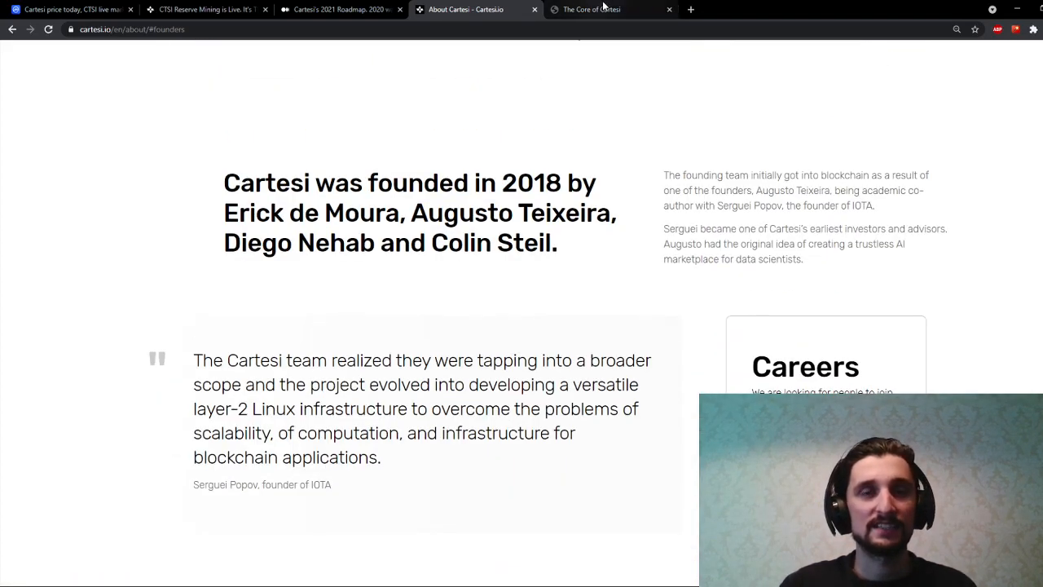
pyautogui.moveTo(606, 7)
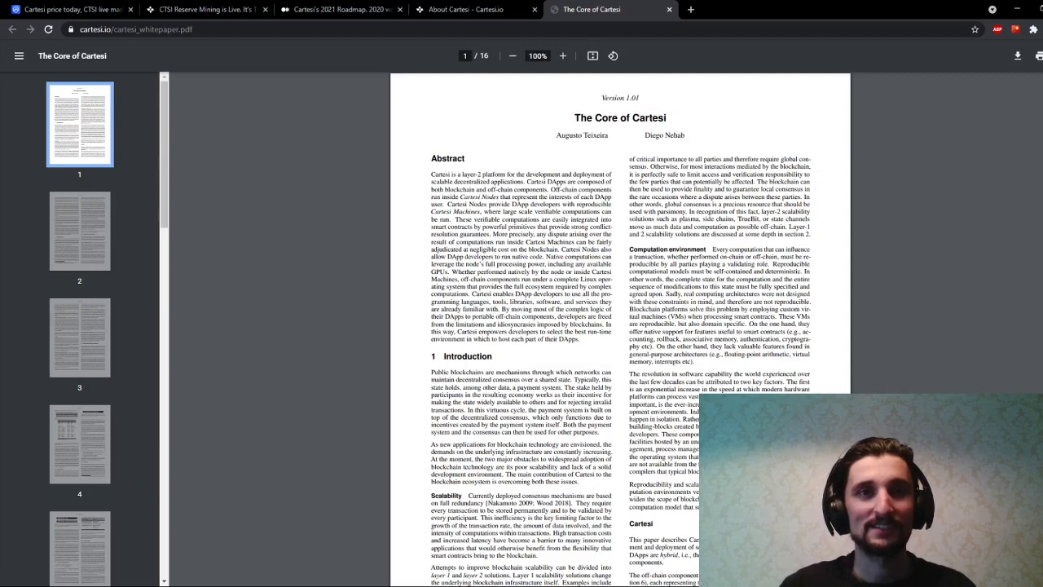
pyautogui.moveTo(309, 222)
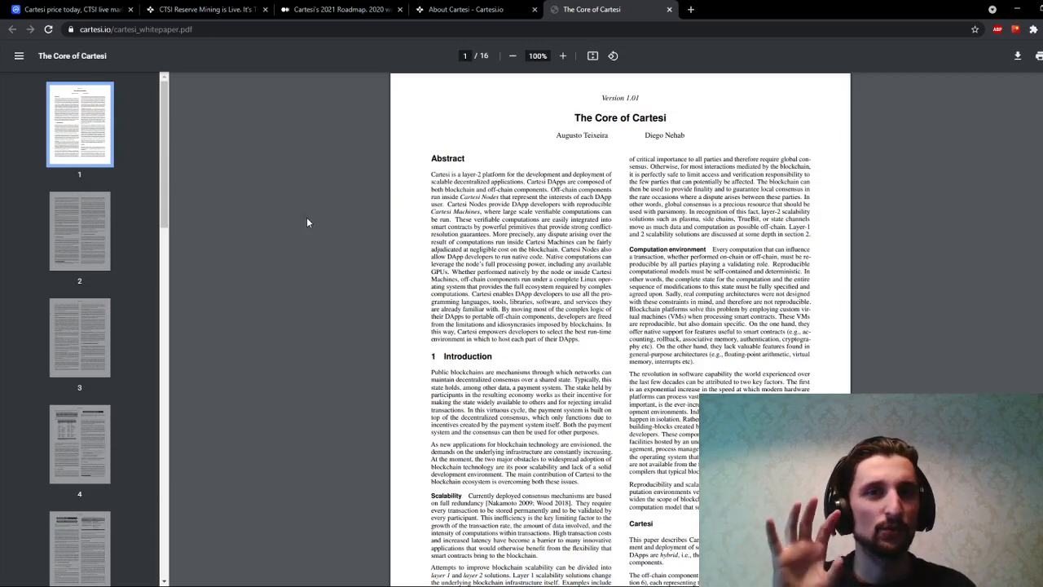
# - Page through the whitepaper to the Cartesi Machine specification, then return to the Cartesi site tab
pyautogui.scroll(-3)
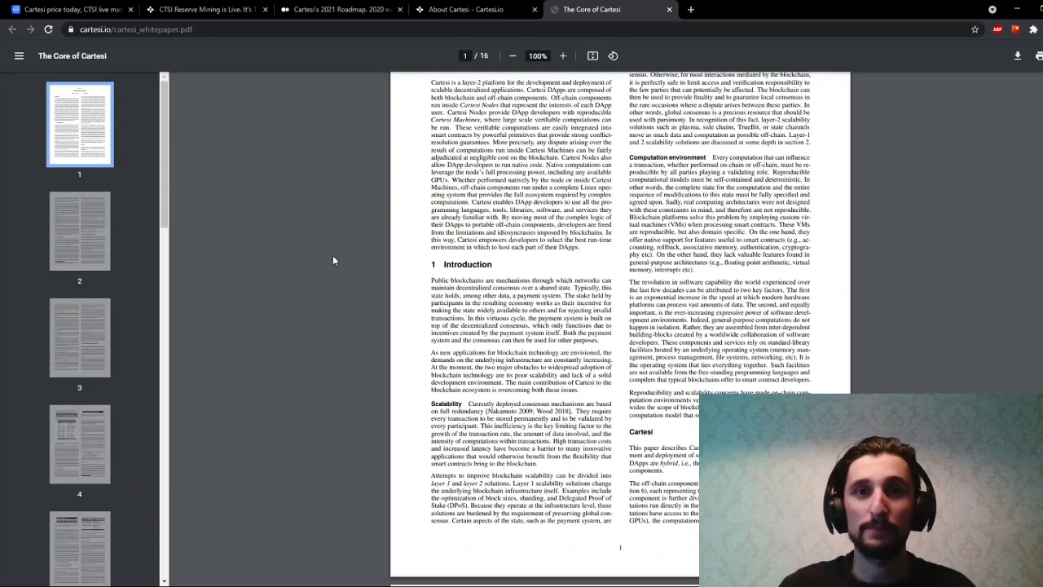
pyautogui.scroll(-3)
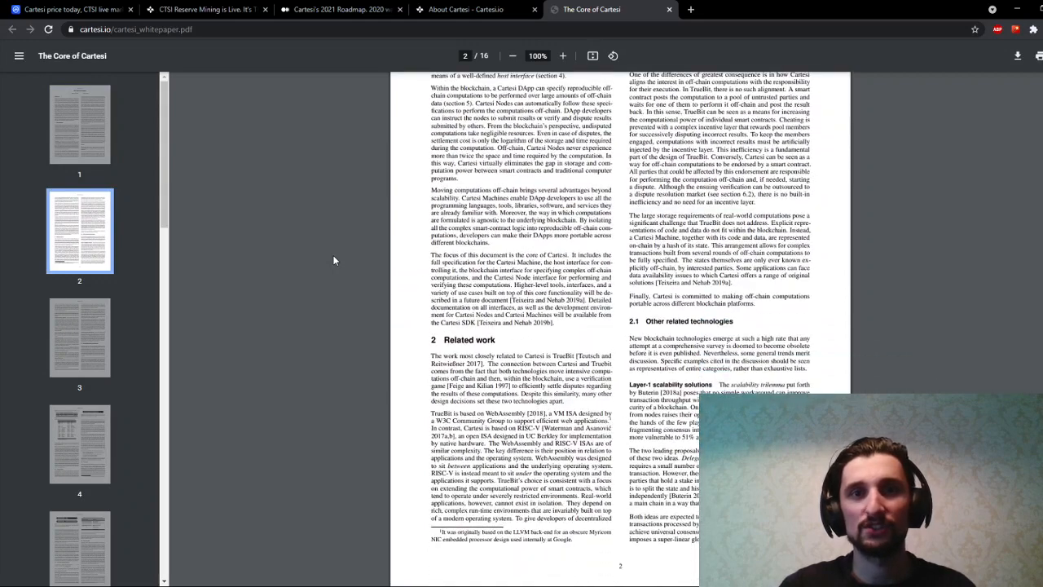
pyautogui.scroll(-3)
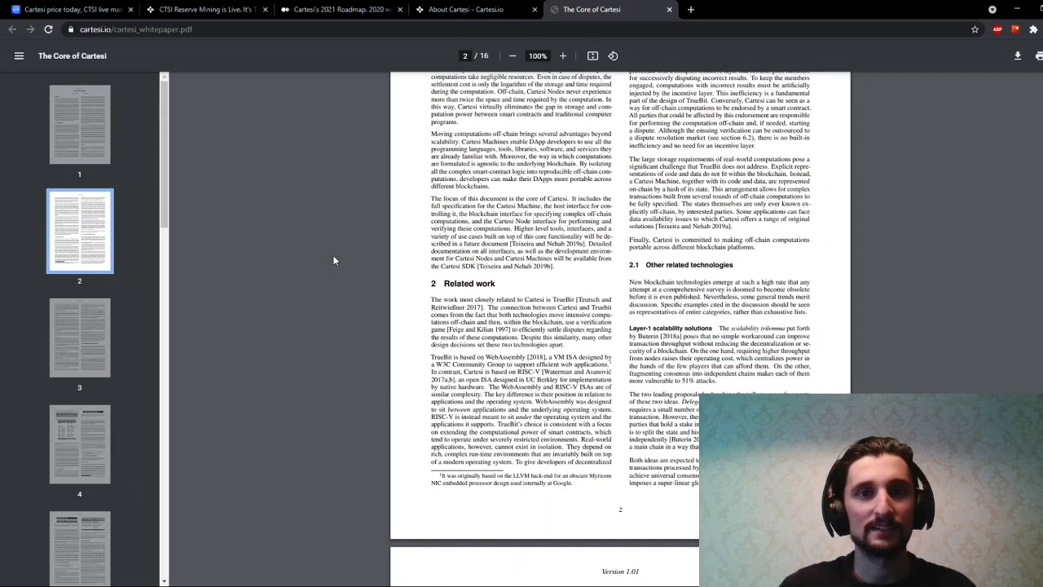
pyautogui.scroll(-3)
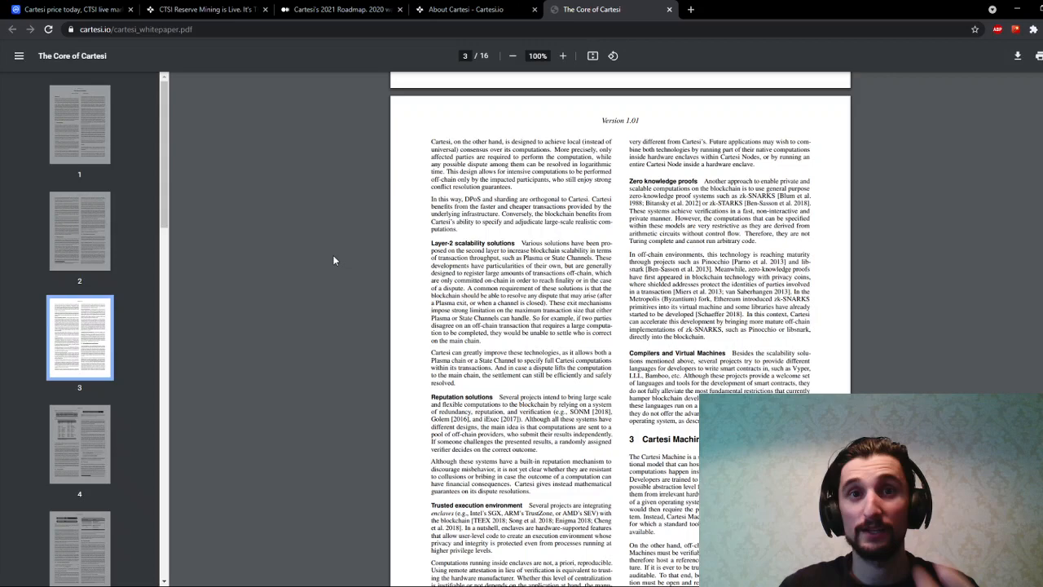
pyautogui.scroll(-3)
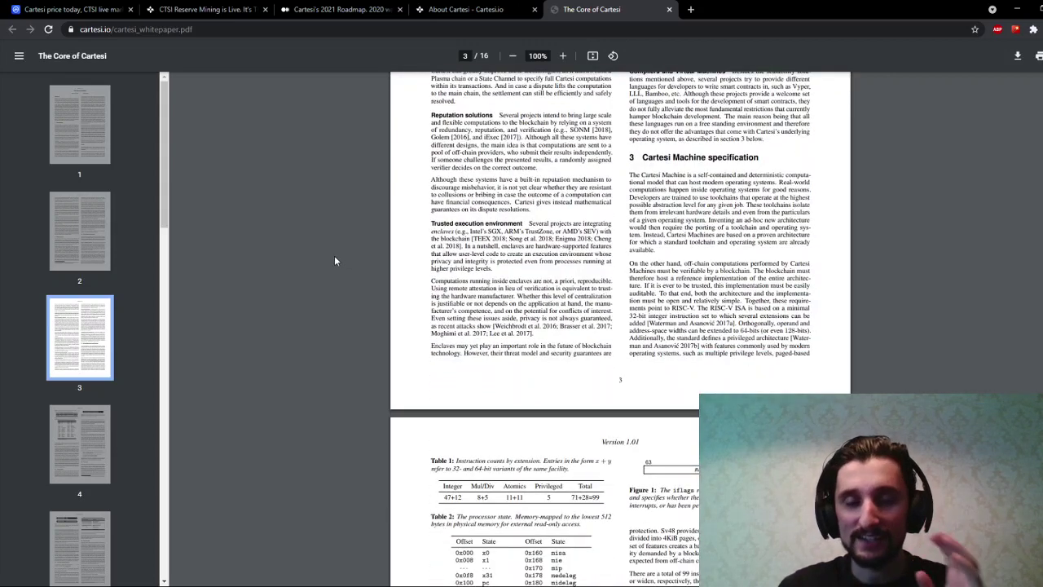
pyautogui.scroll(-3)
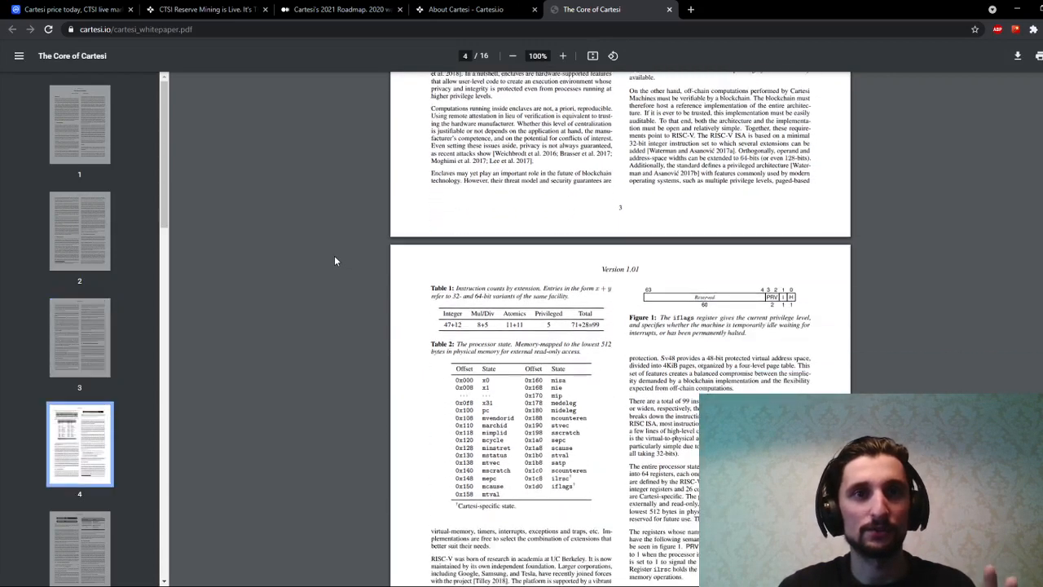
pyautogui.scroll(-3)
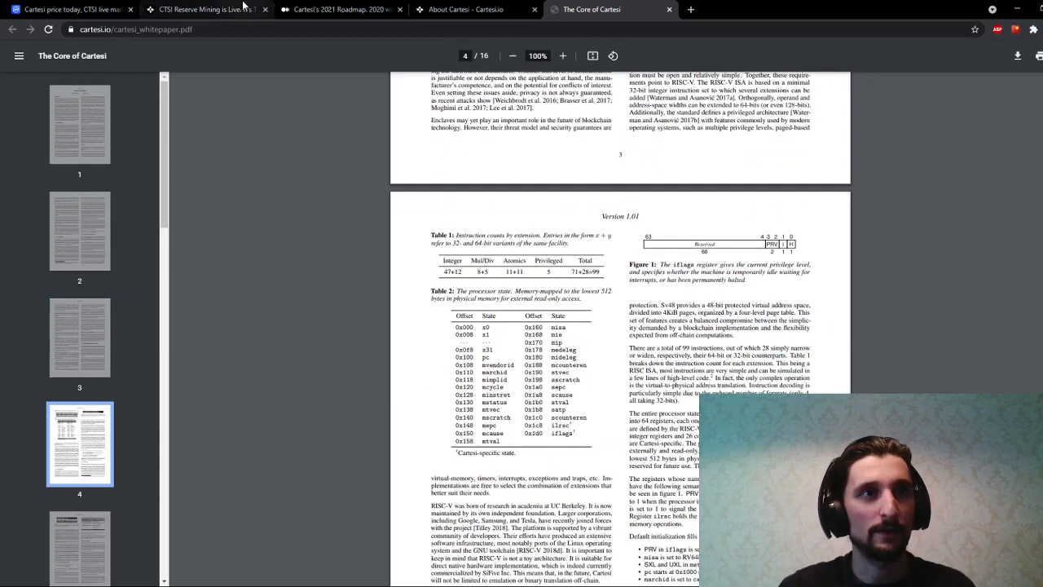
pyautogui.click(209, 13)
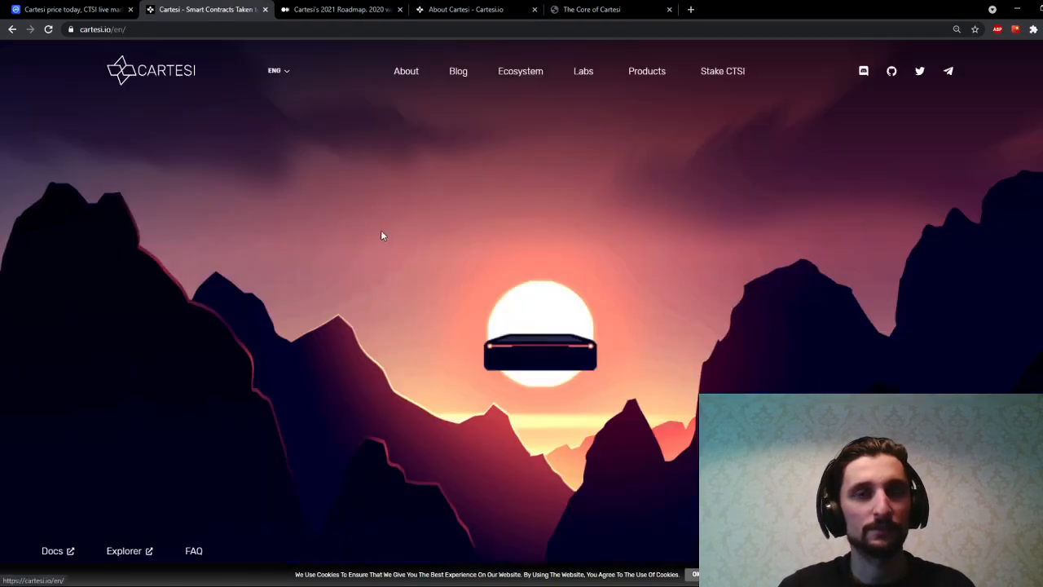
# - Scroll the About page past the team and advisors toward the Partners logos
pyautogui.scroll(-3)
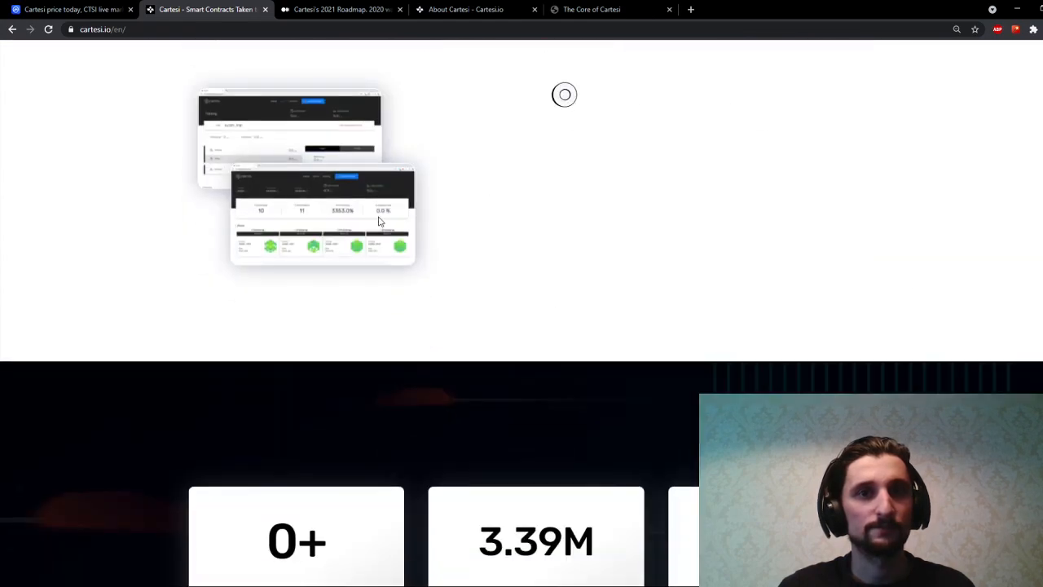
pyautogui.scroll(-3)
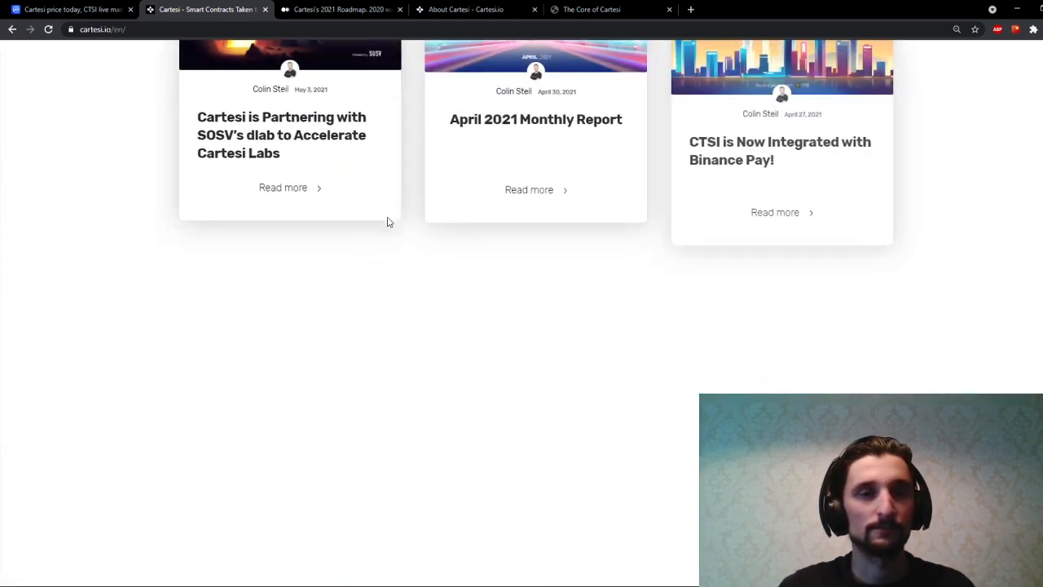
pyautogui.scroll(-3)
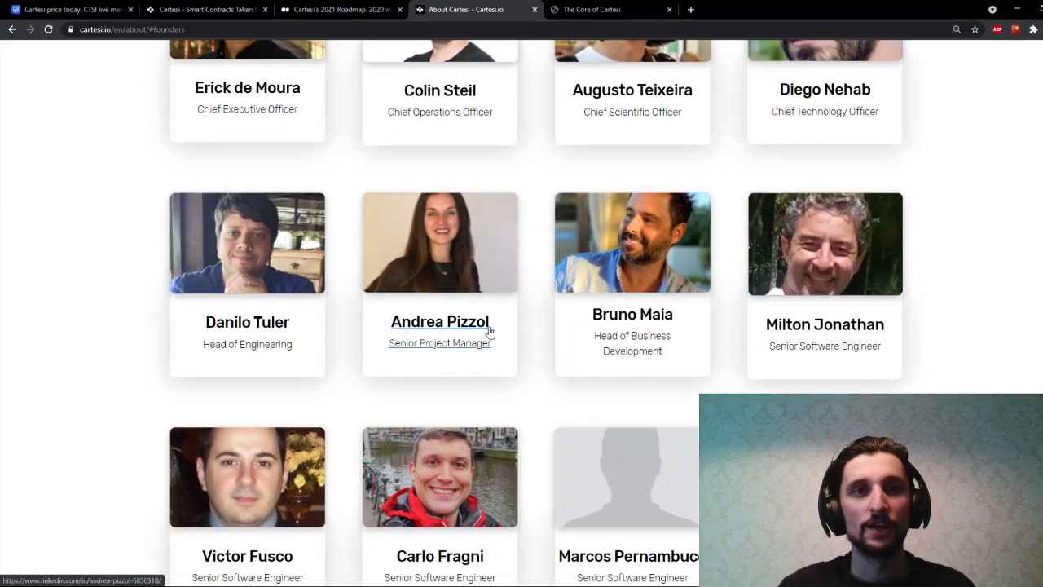
pyautogui.scroll(-3)
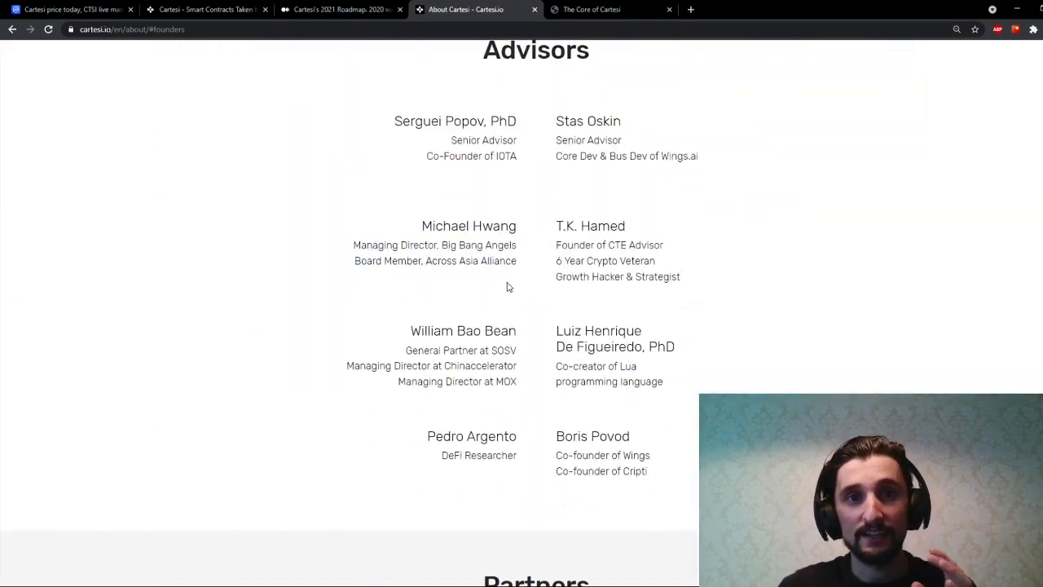
pyautogui.scroll(-3)
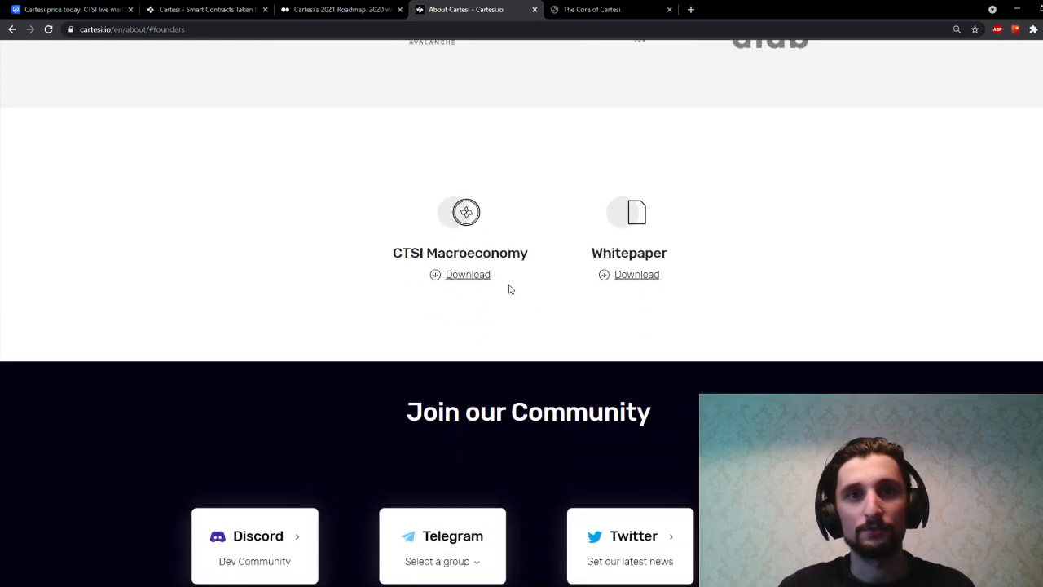
pyautogui.moveTo(801, 255)
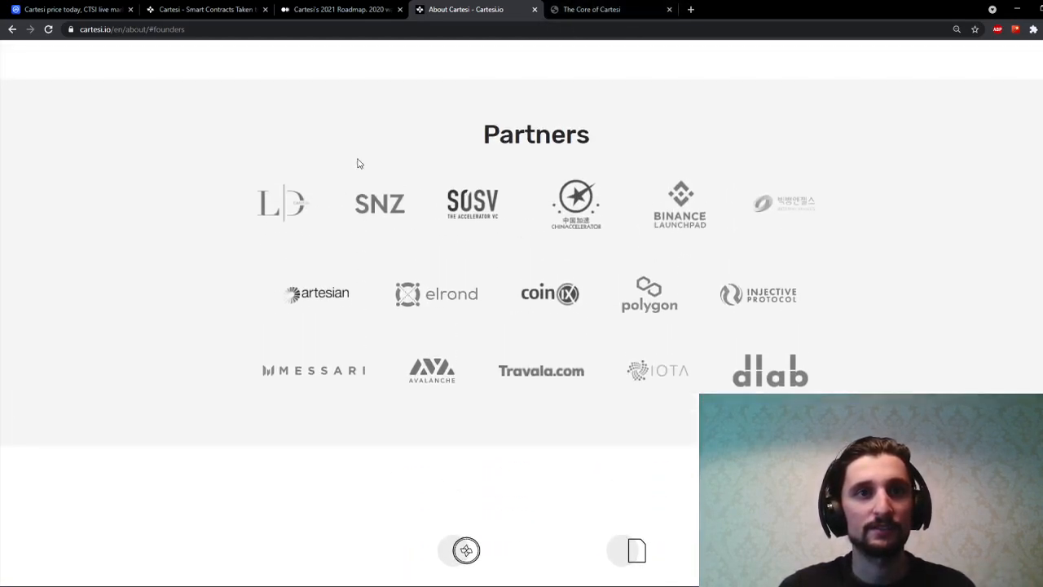
pyautogui.scroll(-3)
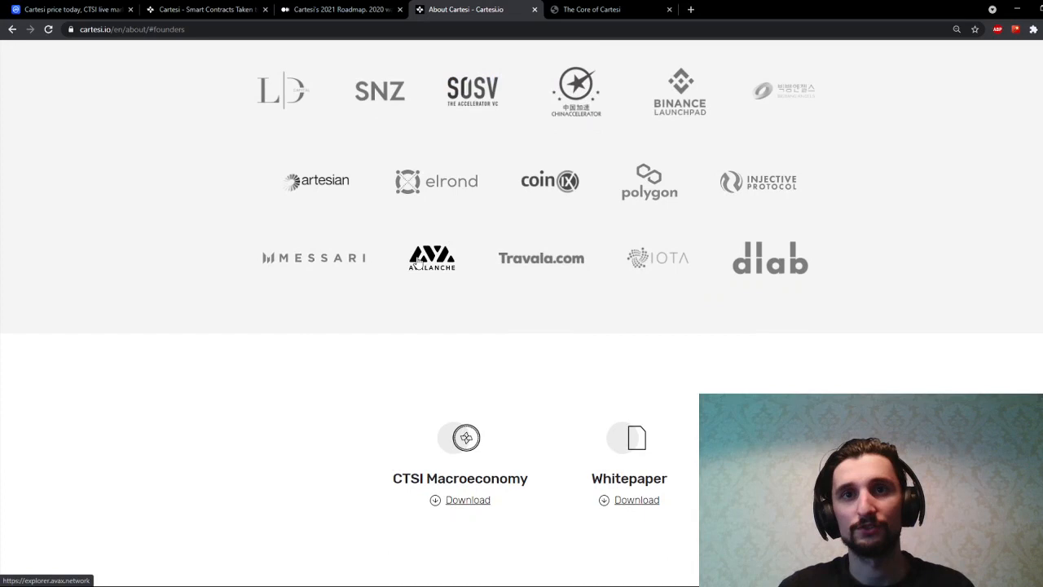
pyautogui.moveTo(652, 189)
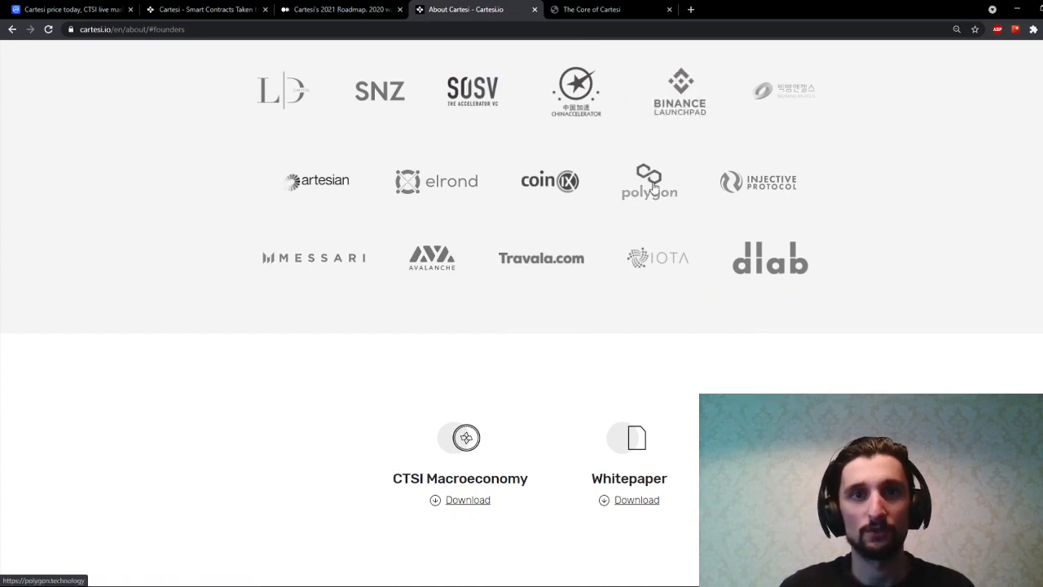
pyautogui.moveTo(648, 172)
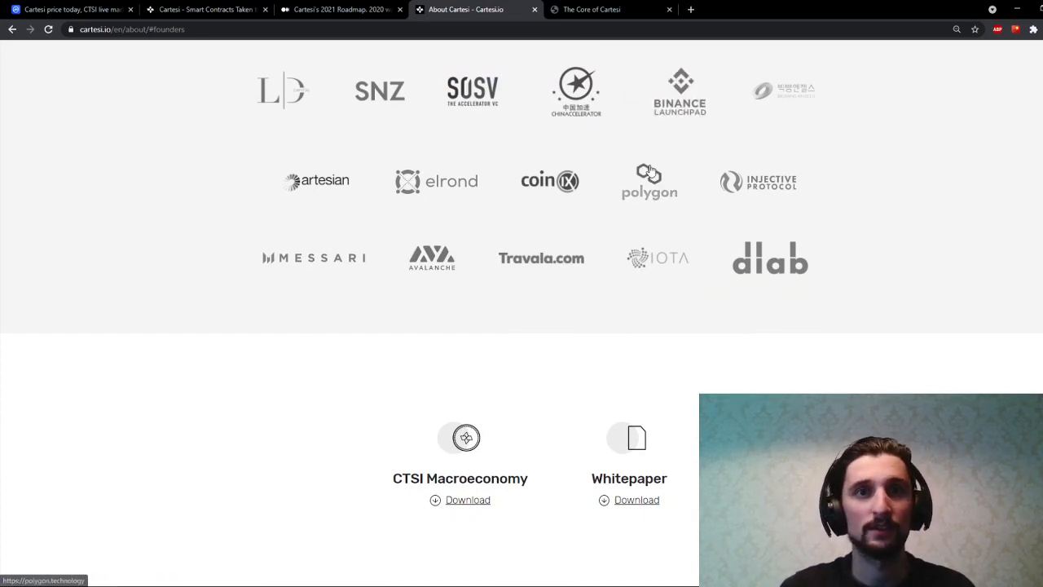
pyautogui.moveTo(551, 269)
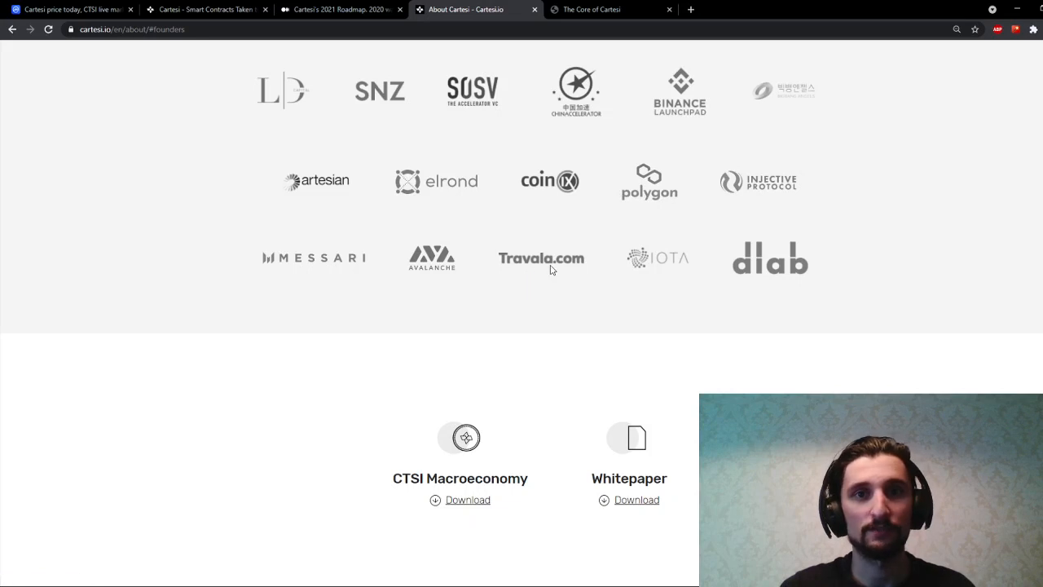
pyautogui.moveTo(658, 259)
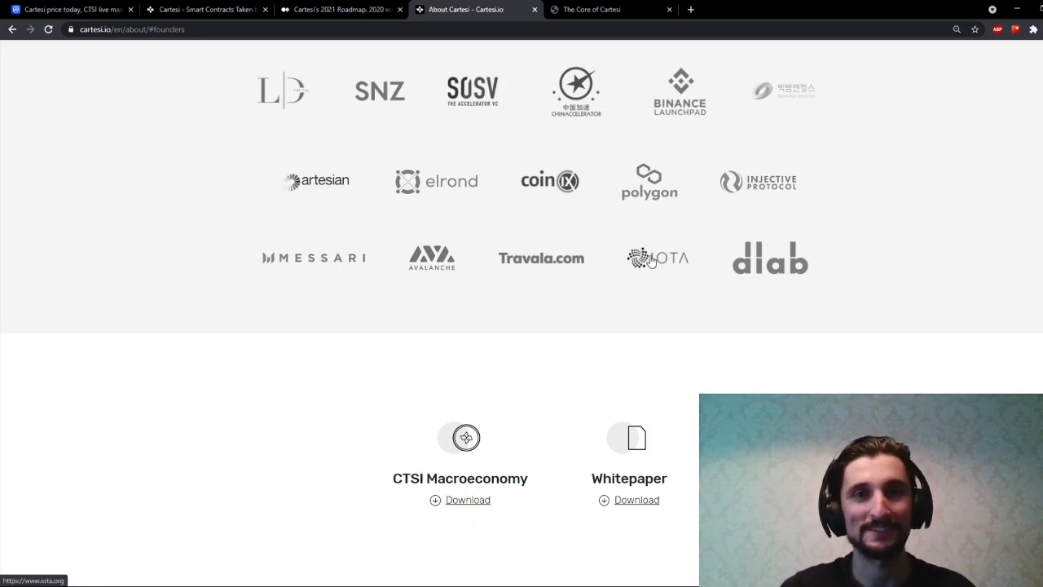
pyautogui.moveTo(443, 264)
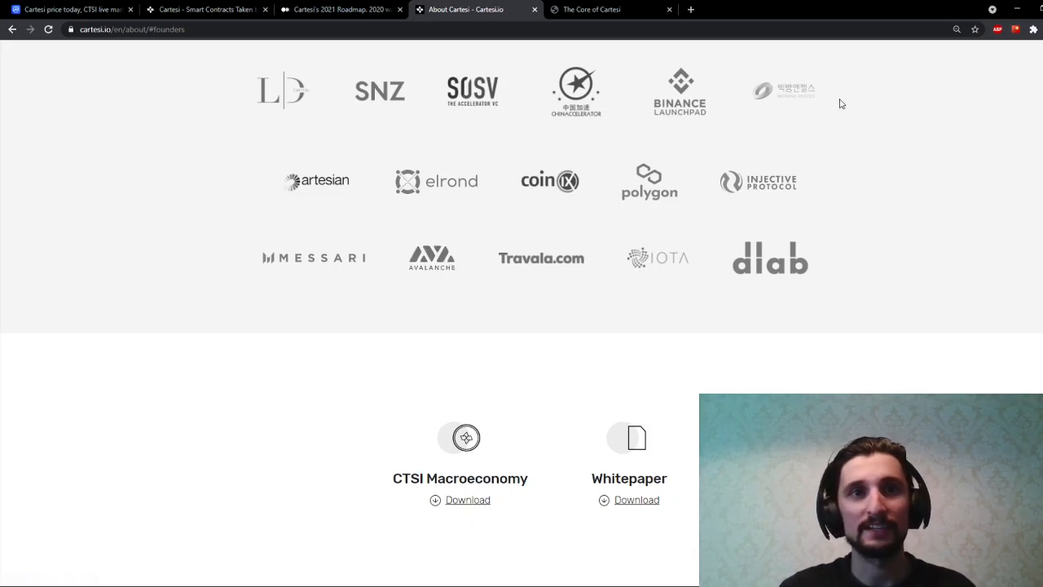
pyautogui.scroll(-3)
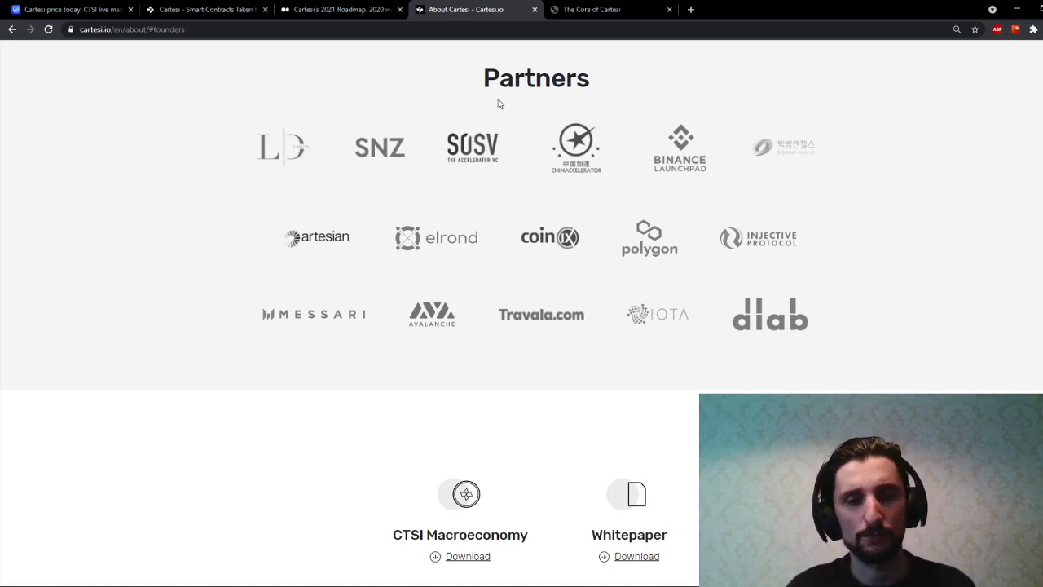
# - Switch to the CoinMarketCap tab showing the CTSI price chart and statistics
pyautogui.click(74, 10)
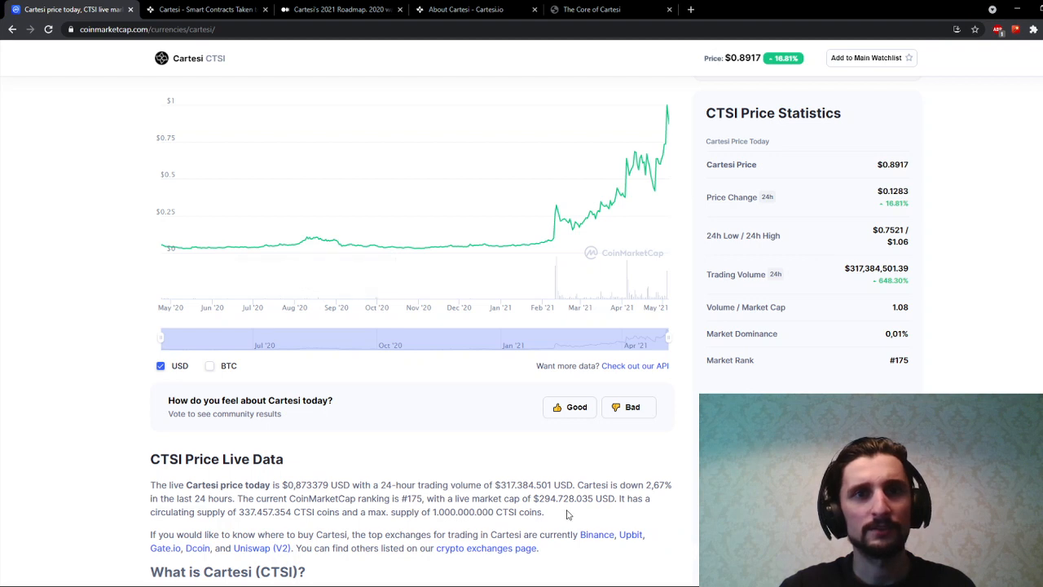
pyautogui.moveTo(605, 210)
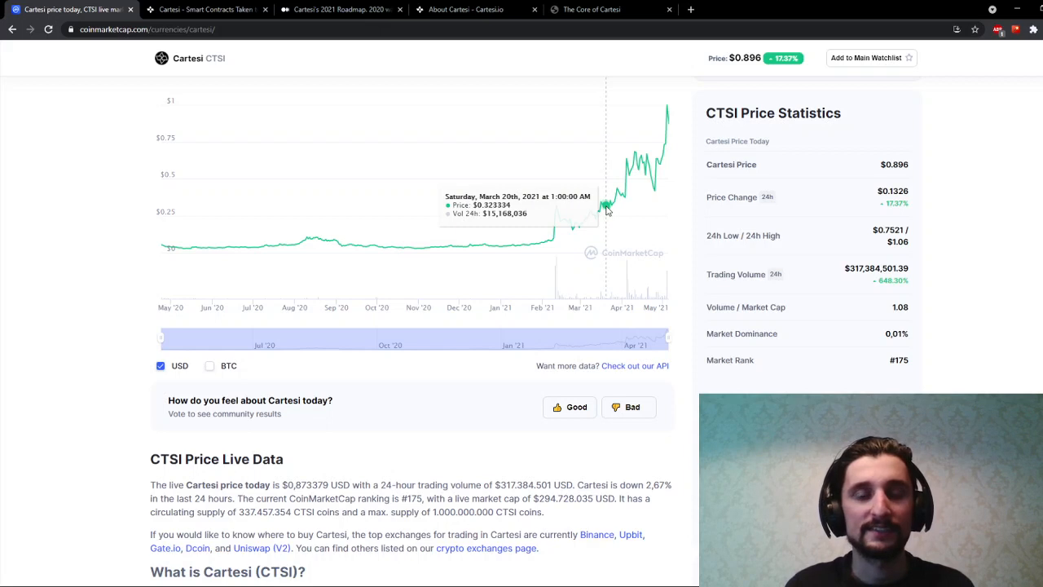
pyautogui.moveTo(606, 210)
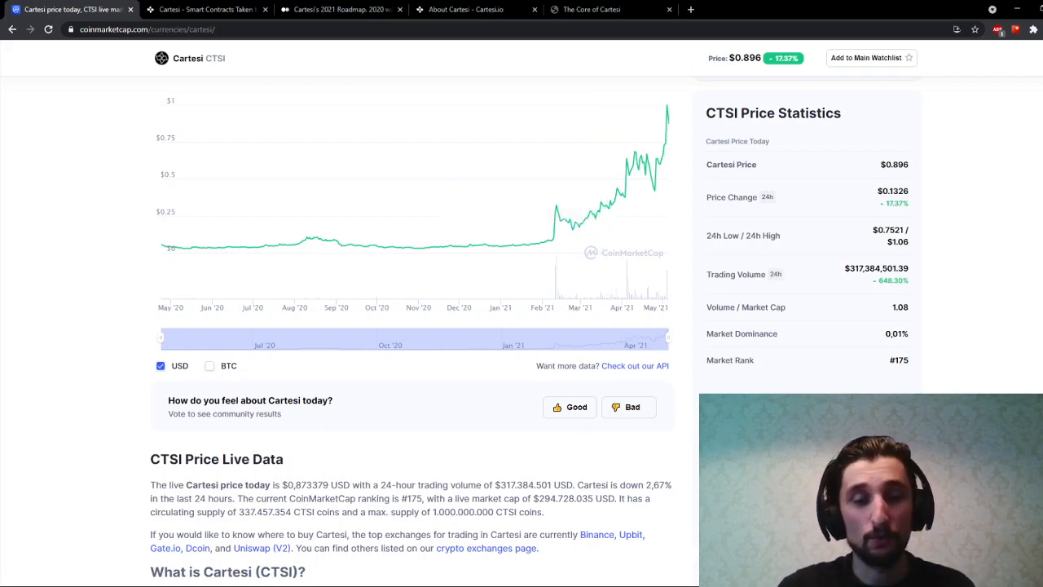